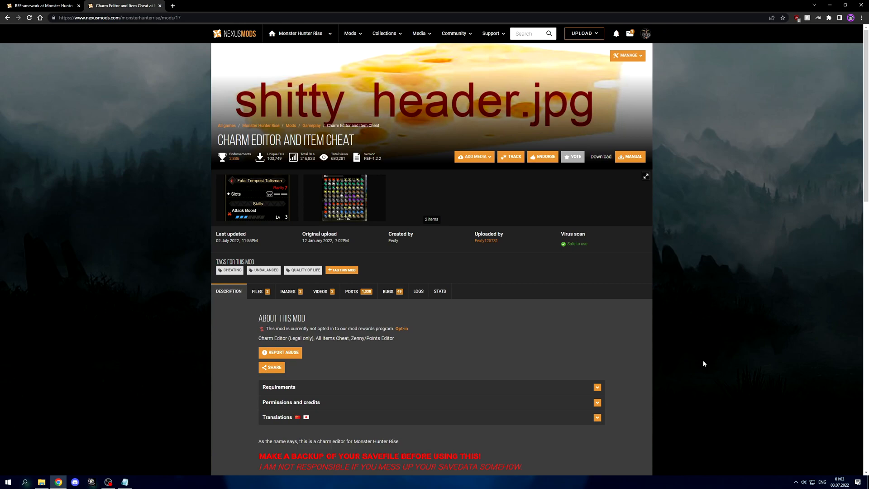
mouse_move(444, 193)
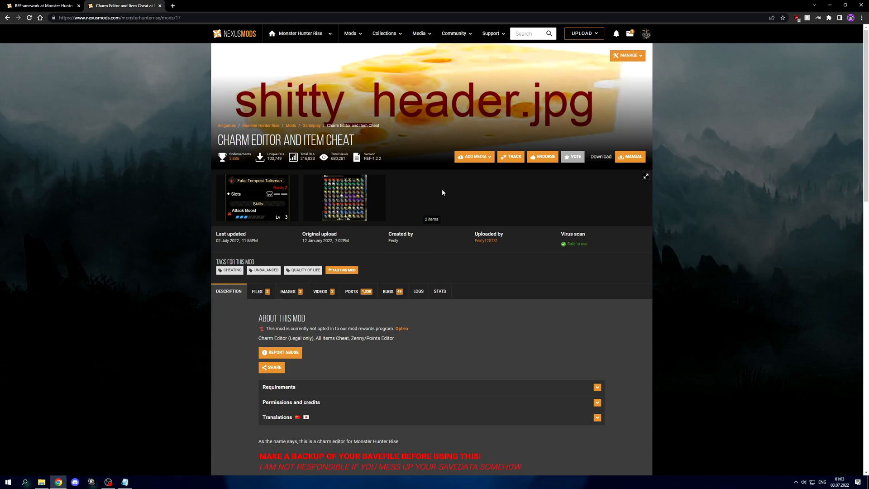
mouse_move(440, 192)
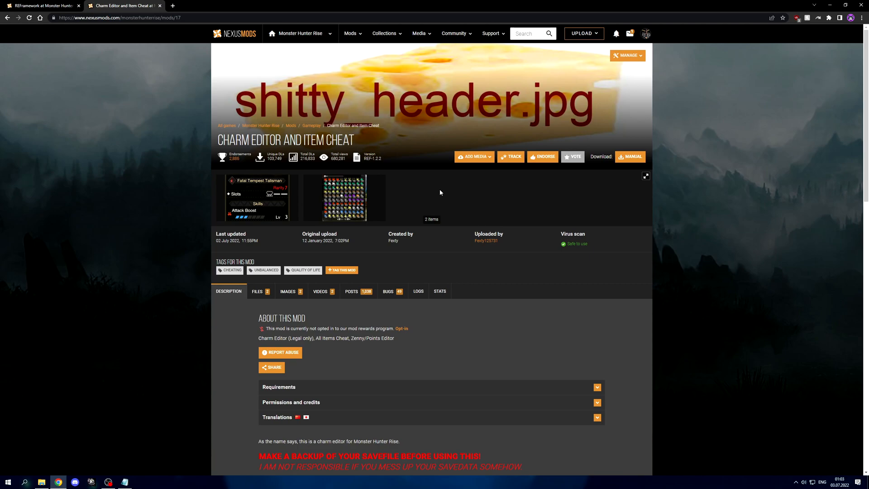
- Compare the Charm Editor and REFramework mod pages, finishing on REFramework
click(43, 7)
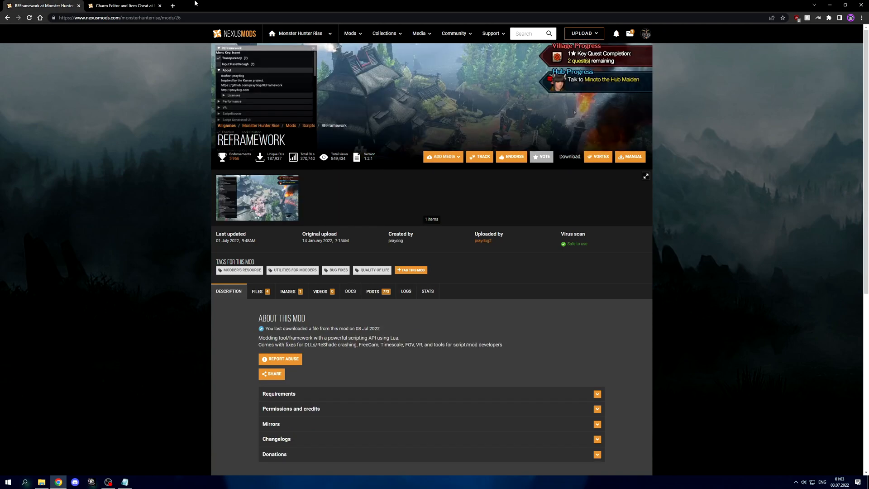
click(127, 5)
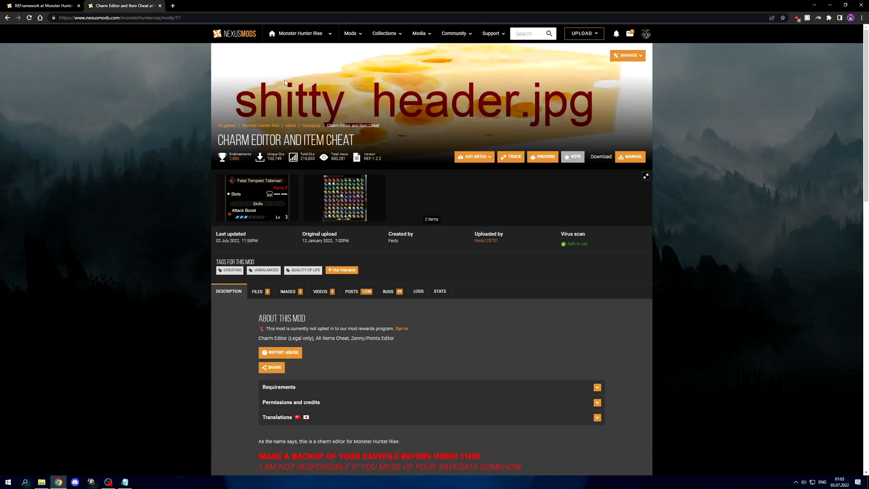
mouse_move(382, 174)
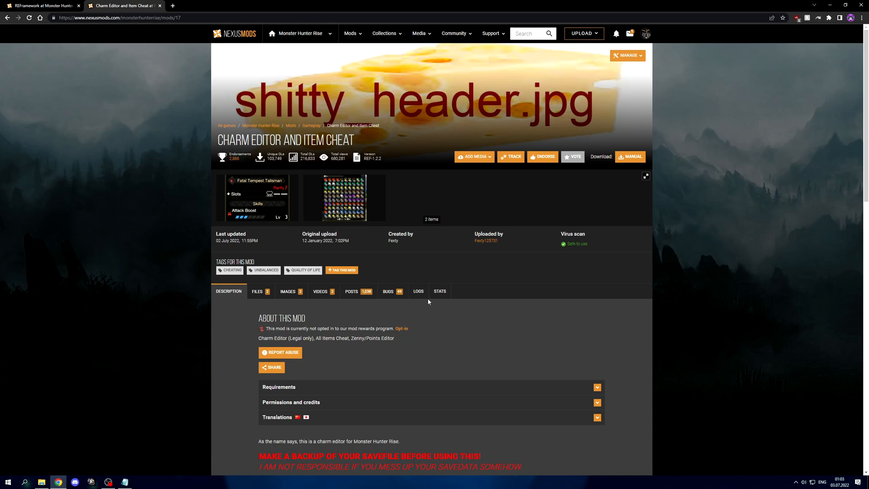
click(45, 6)
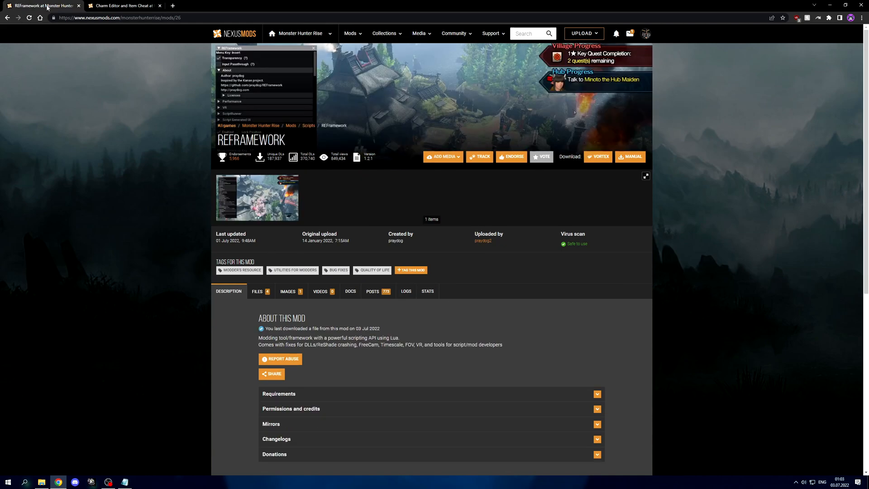
mouse_move(127, 6)
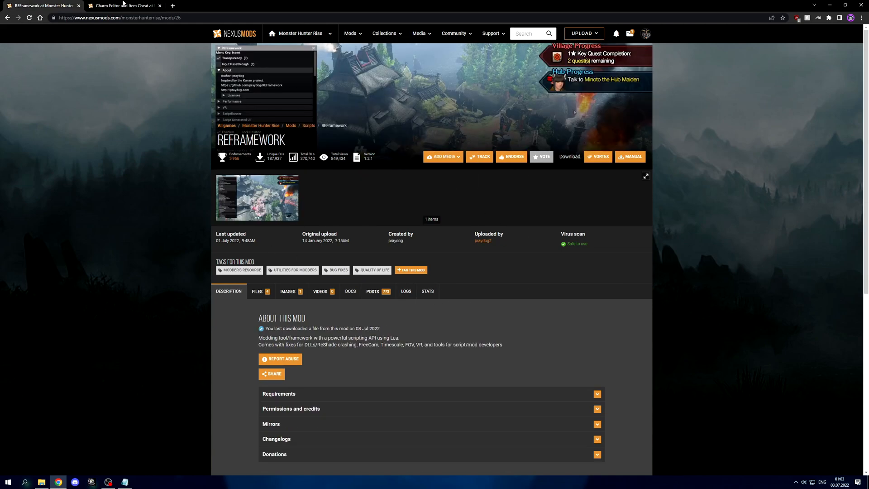
click(124, 6)
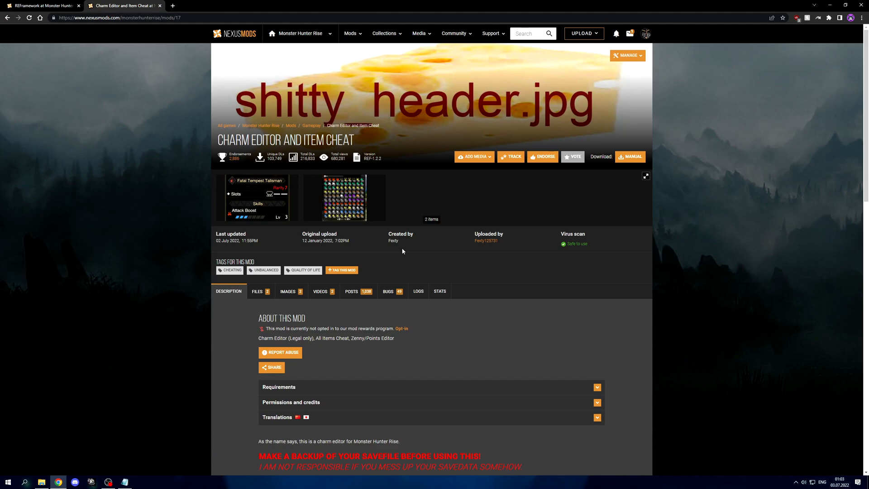
mouse_move(239, 232)
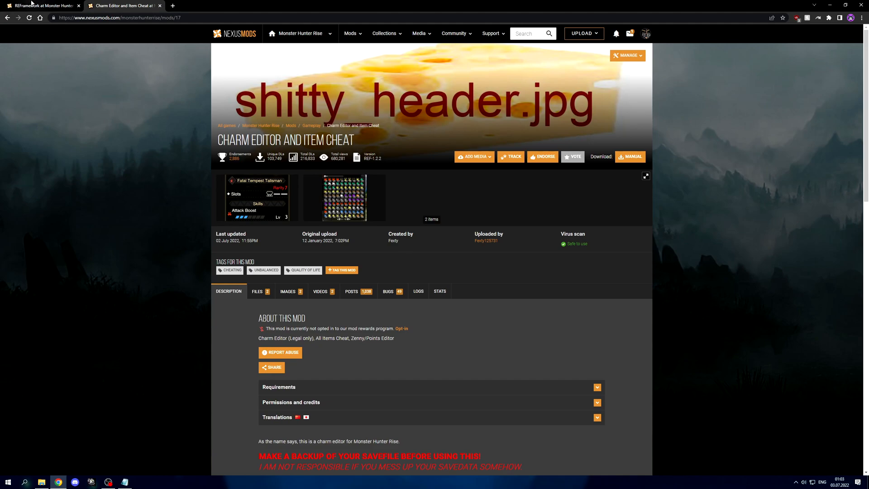
click(40, 6)
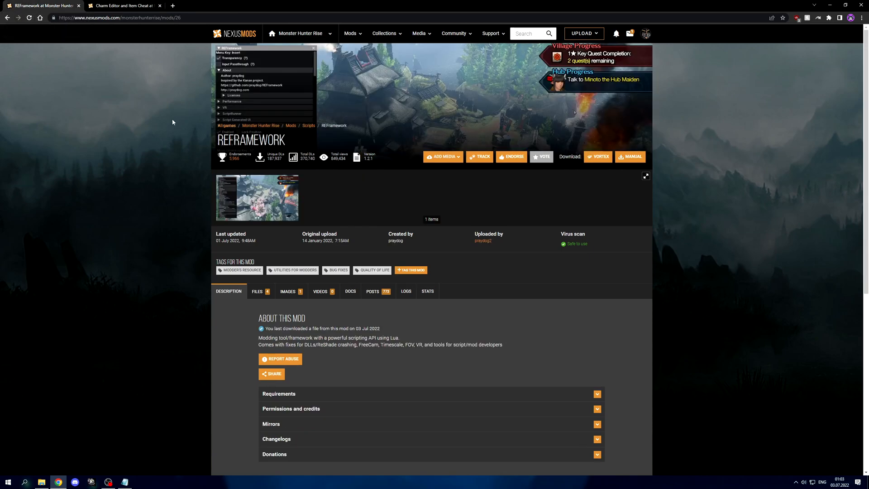
mouse_move(370, 45)
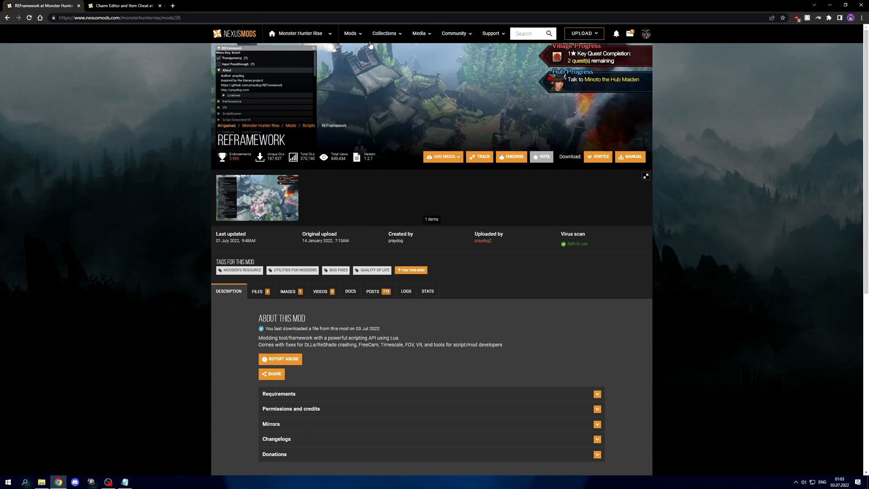
- Search 'refr' and manually download REFramework-26-1-2-1-1656661726.zip from its Files tab
click(302, 33)
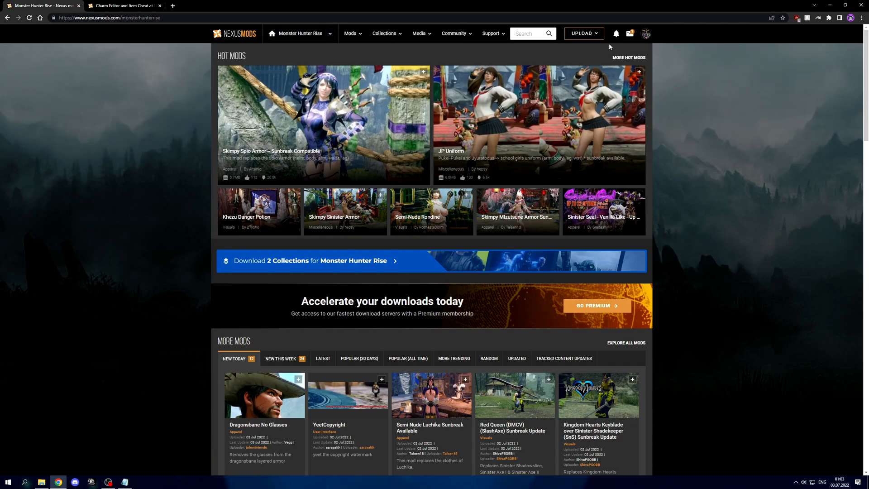
text(refr)
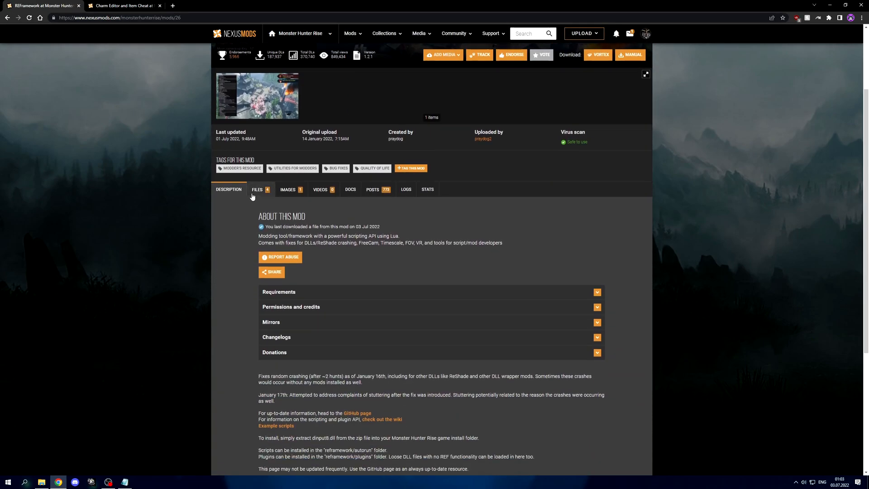
click(256, 190)
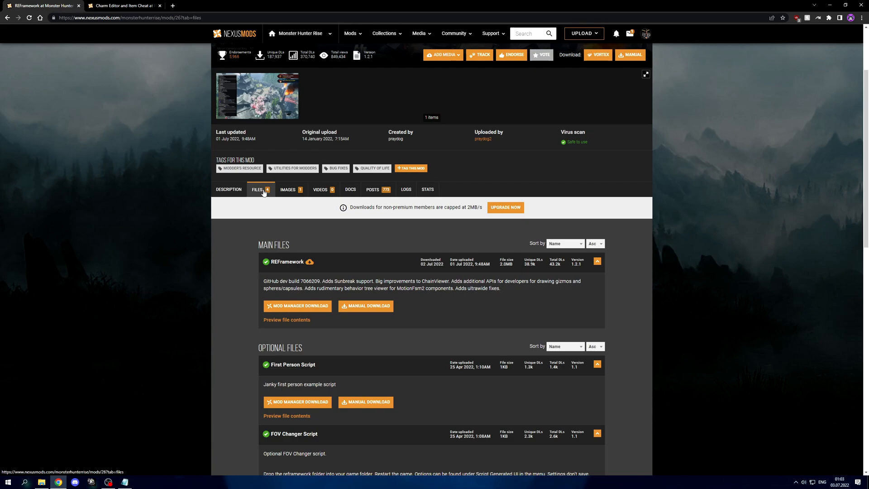
mouse_move(253, 279)
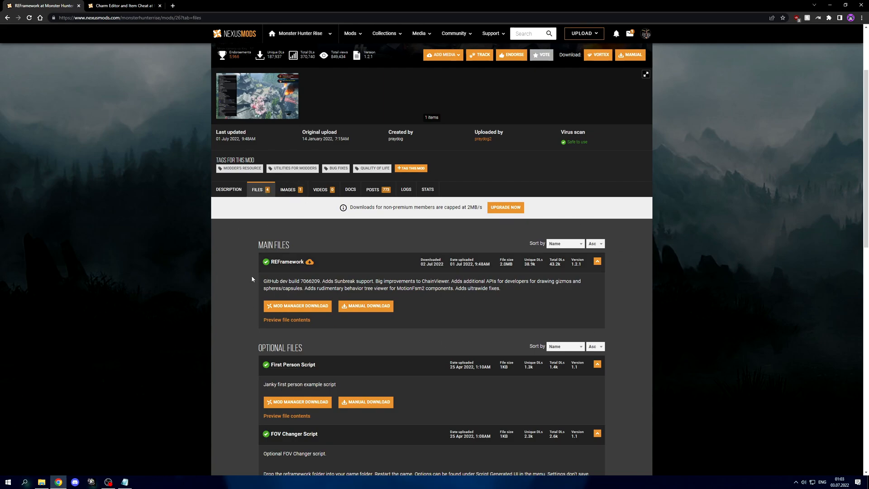
mouse_move(236, 257)
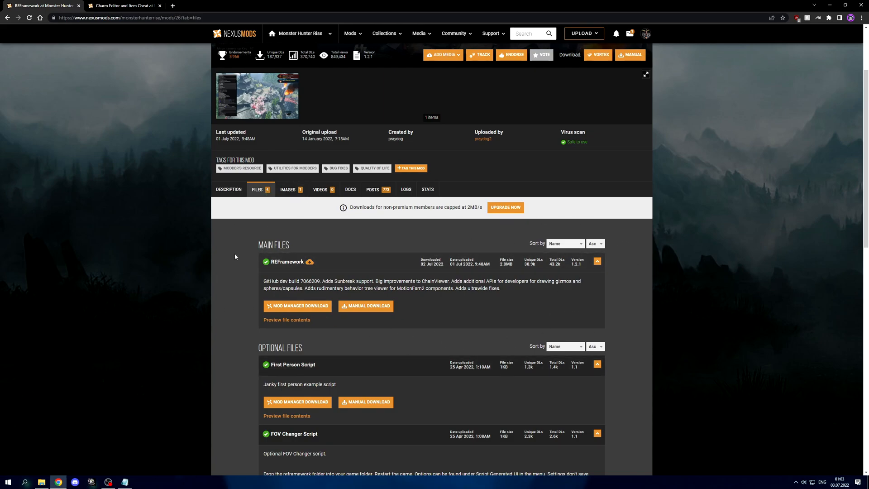
click(366, 306)
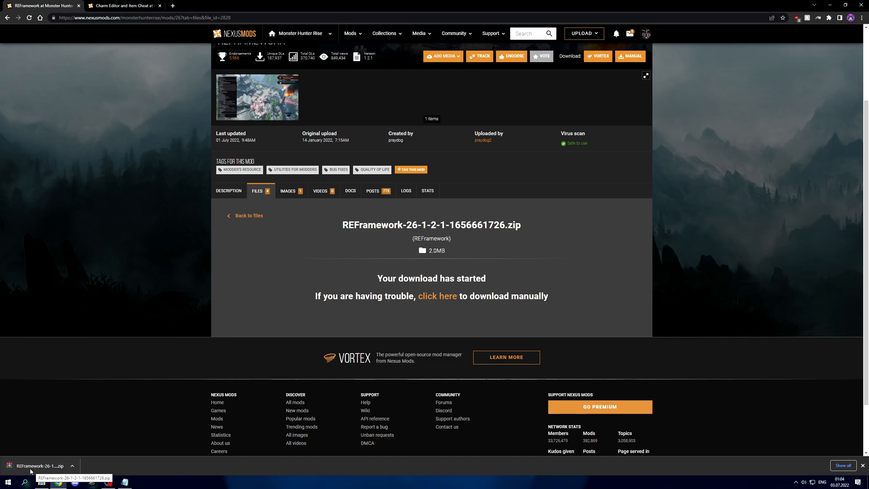
- Open the downloaded REFramework zip in WinRAR and select dinput8.dll
click(39, 465)
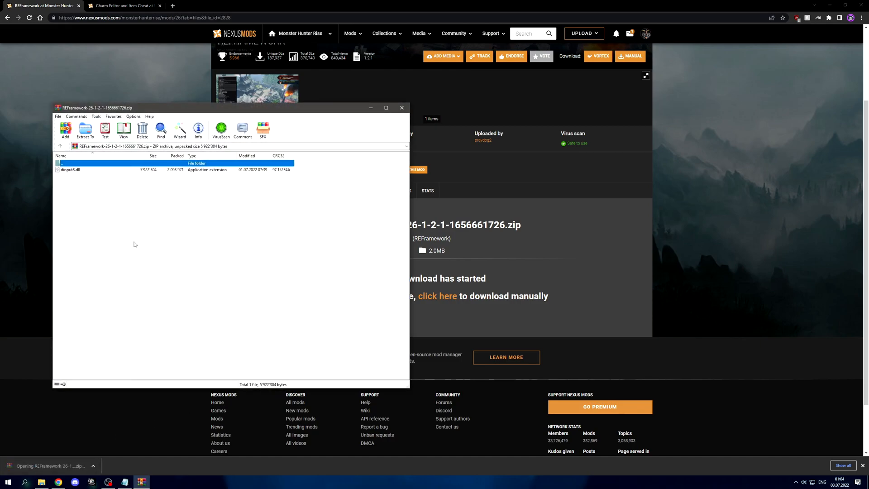
click(70, 169)
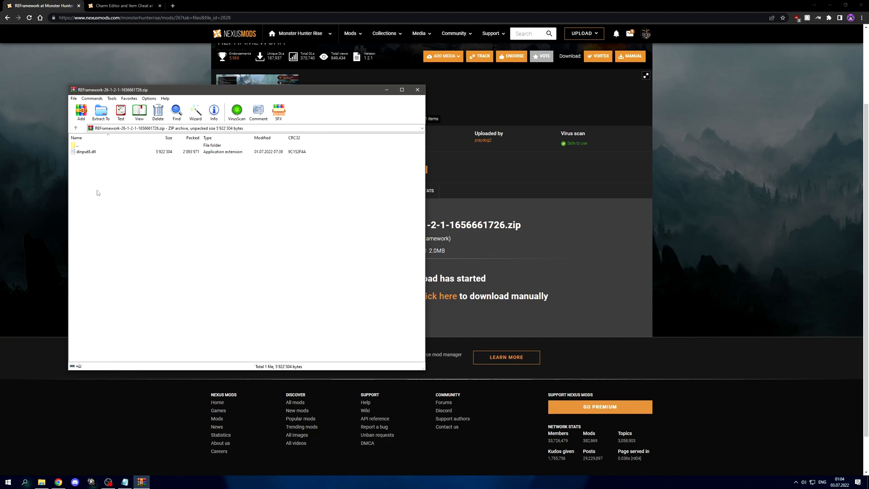
click(87, 152)
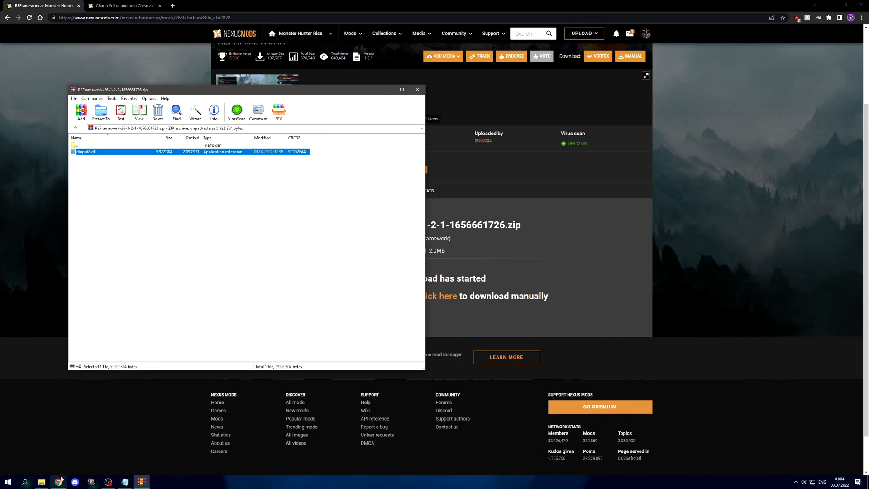
mouse_move(41, 480)
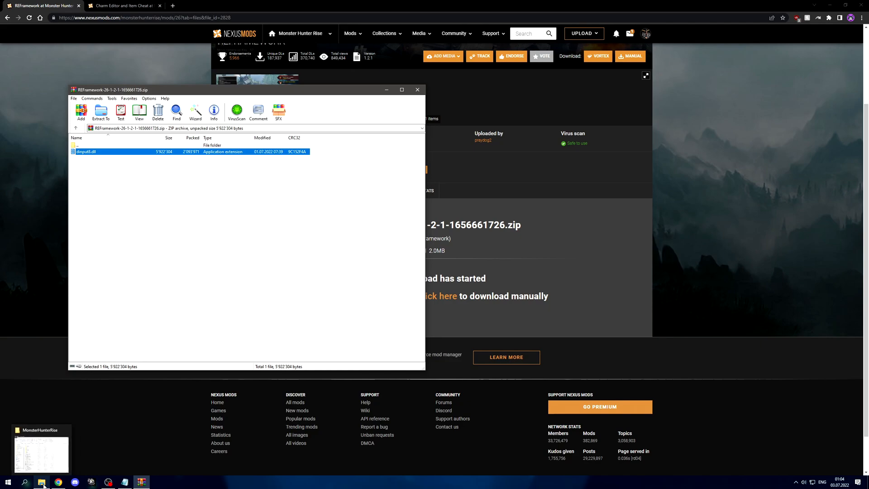
- Browse past C:\Program Files to E:\SteamLibrary\steamapps toward the MonsterHunterRise folder
click(41, 479)
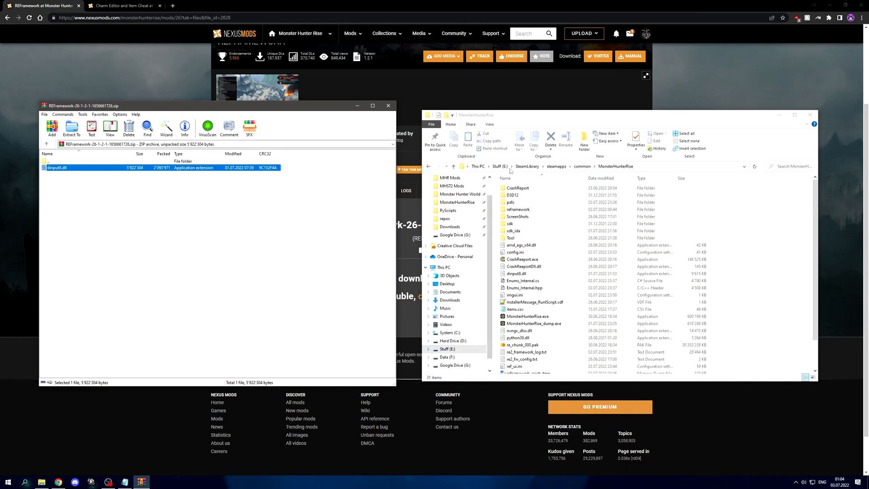
mouse_move(455, 335)
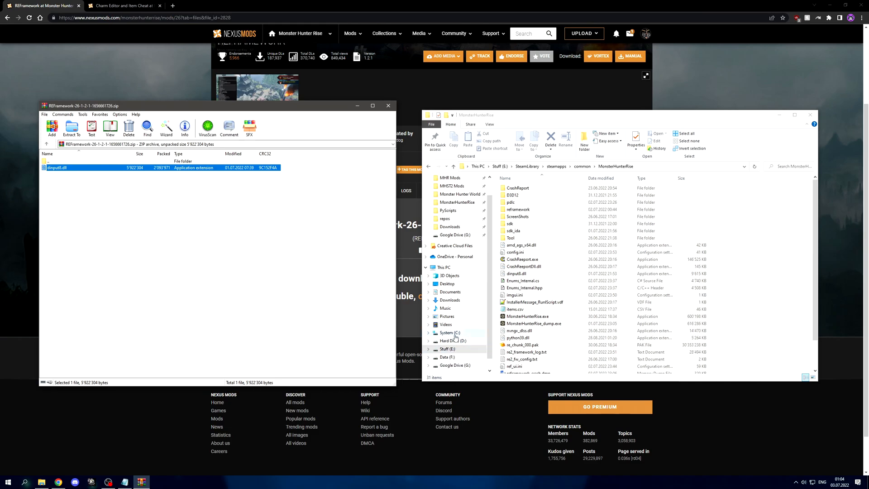
click(447, 332)
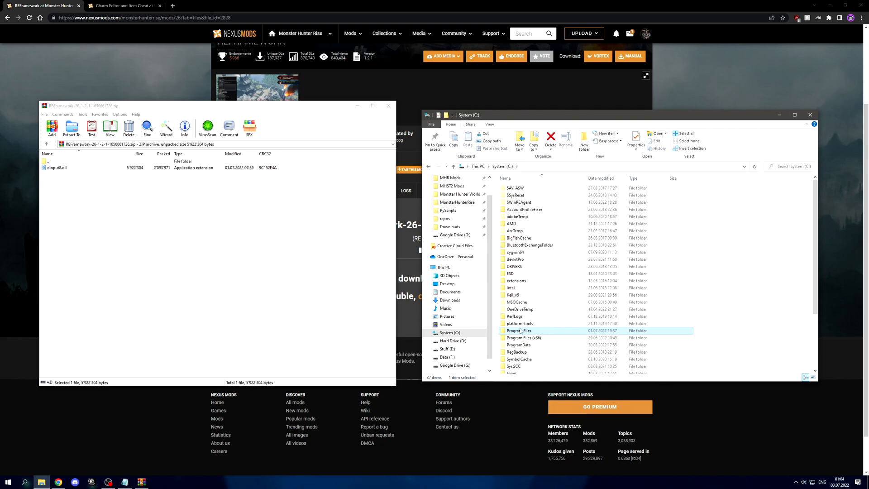
double_click(519, 331)
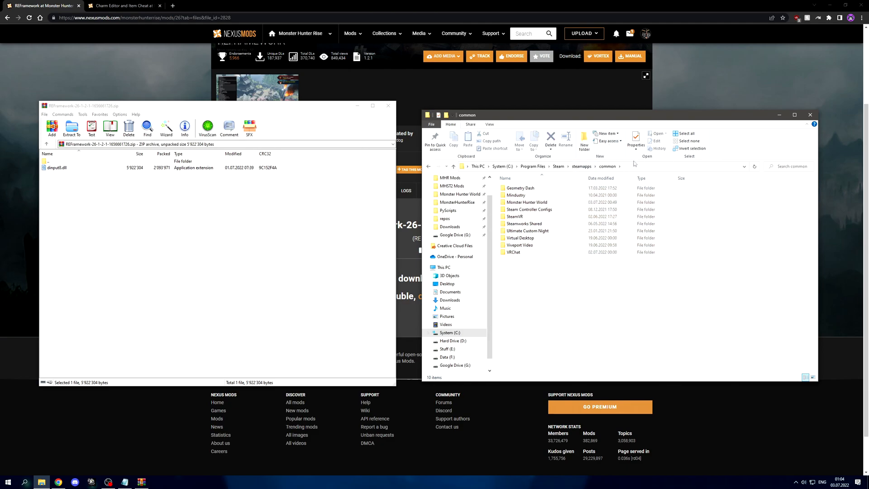
click(426, 267)
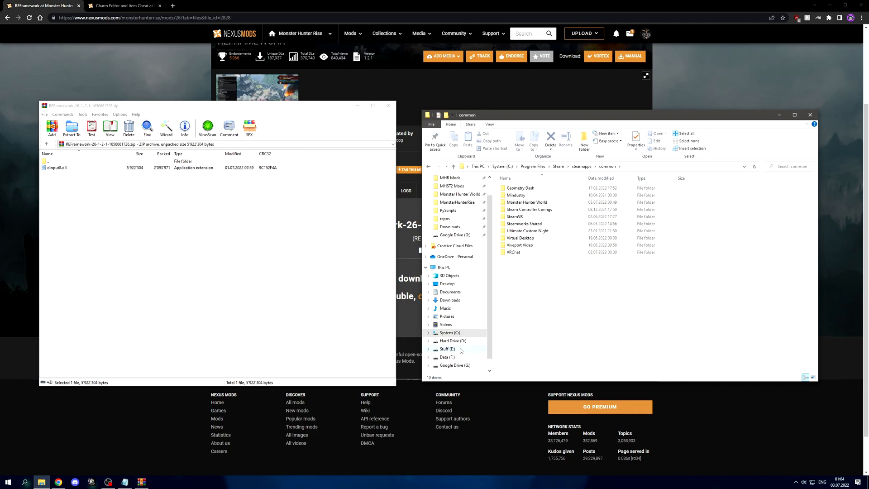
click(448, 349)
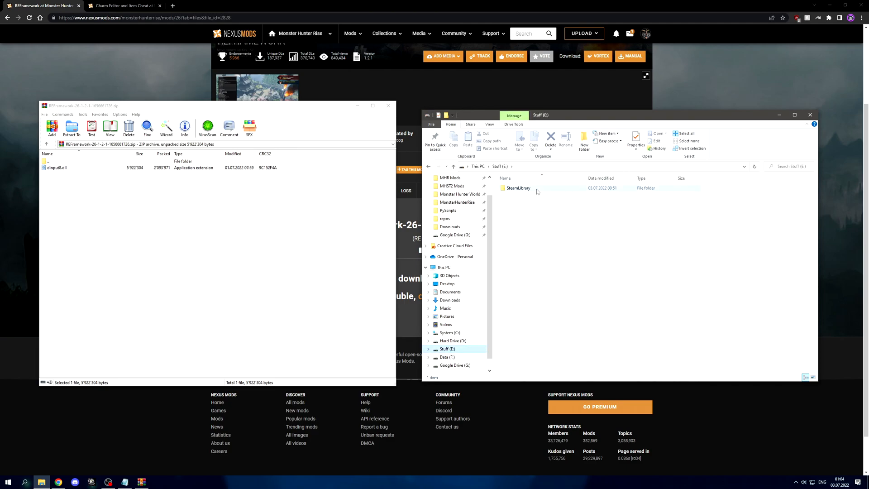
double_click(518, 188)
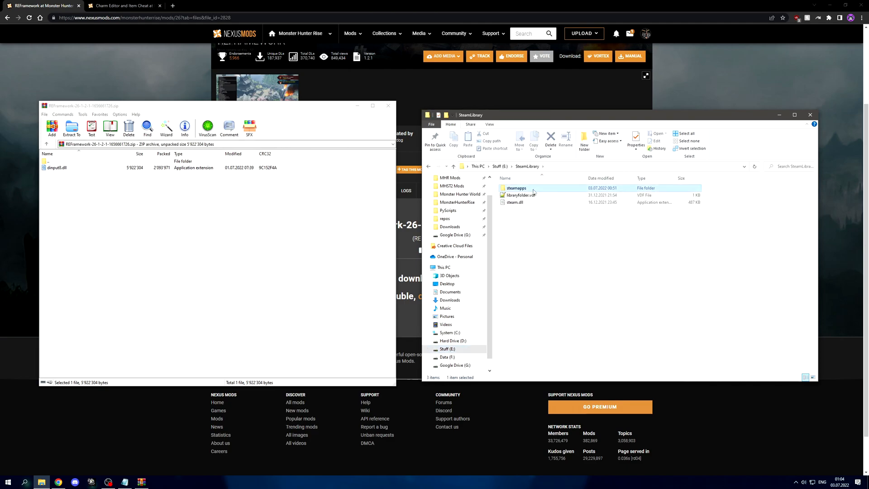
double_click(517, 188)
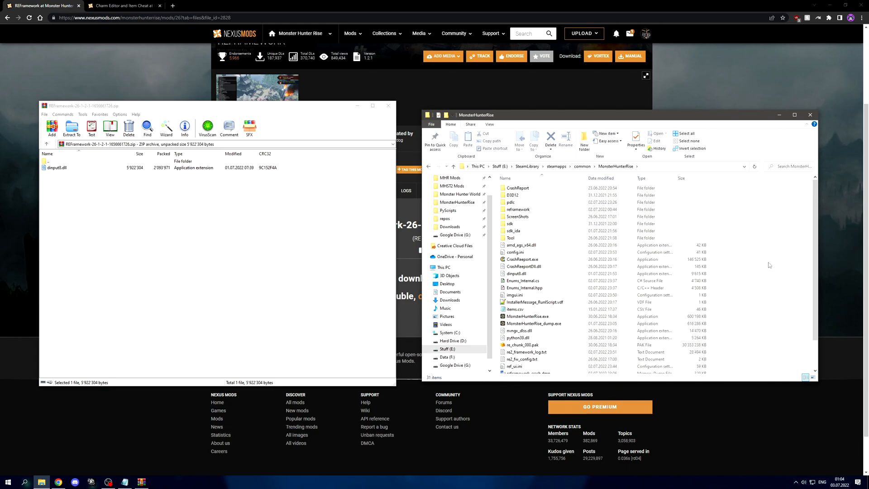
click(521, 245)
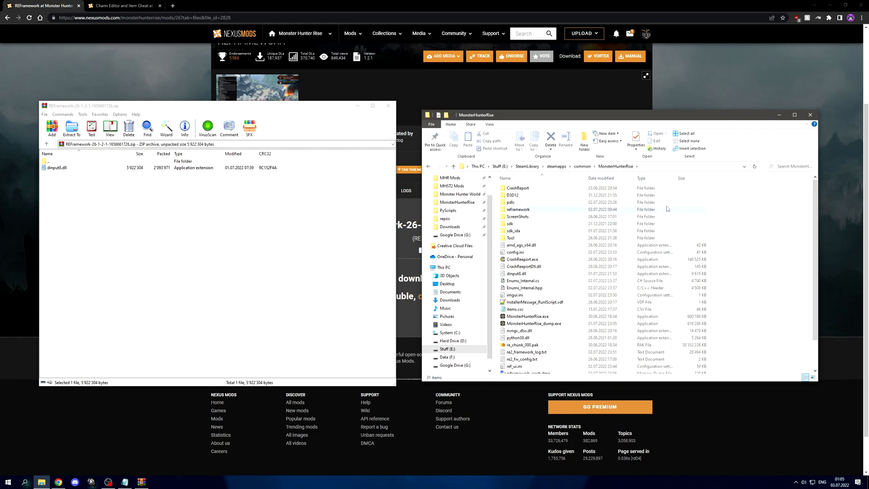
scroll(down, 3)
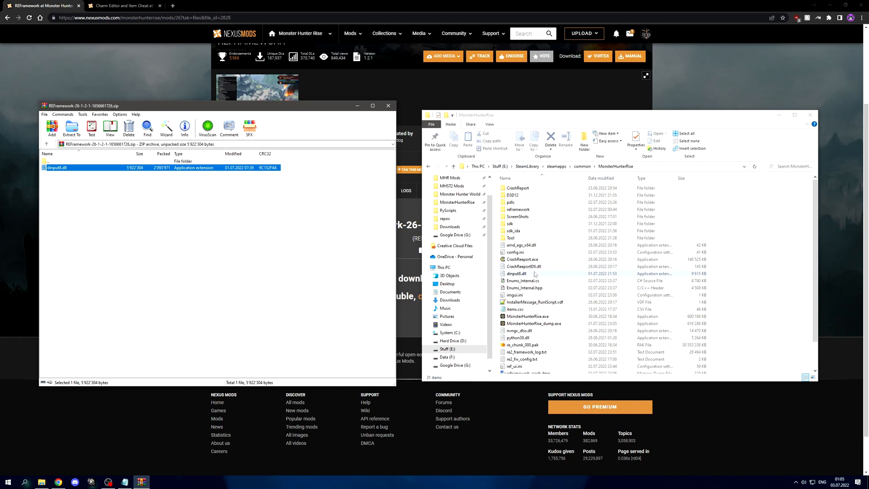
click(516, 274)
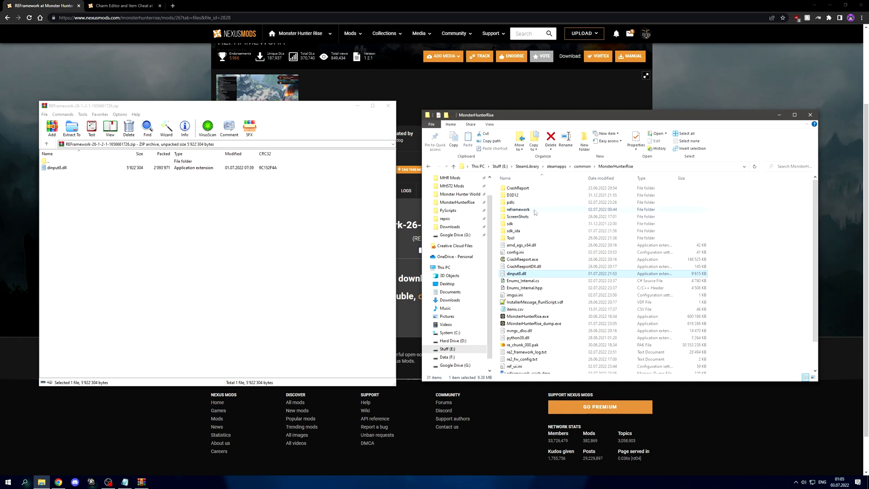
click(518, 210)
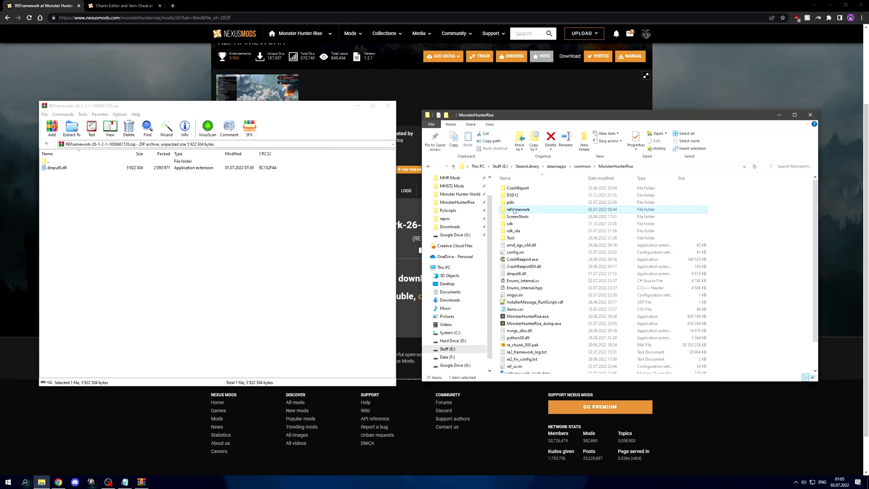
mouse_move(518, 209)
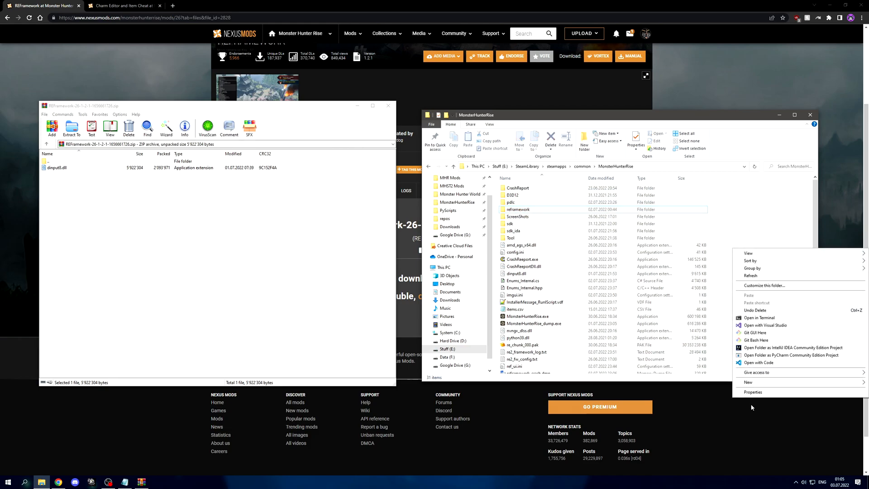
click(748, 382)
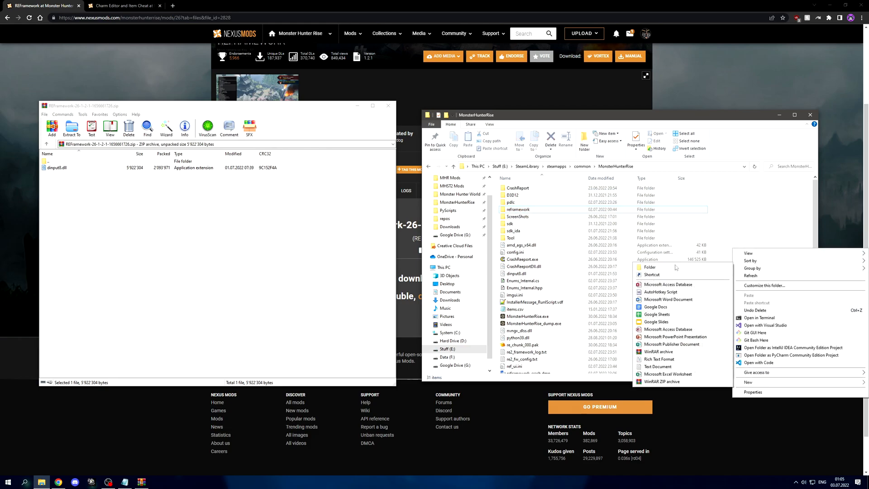
click(518, 209)
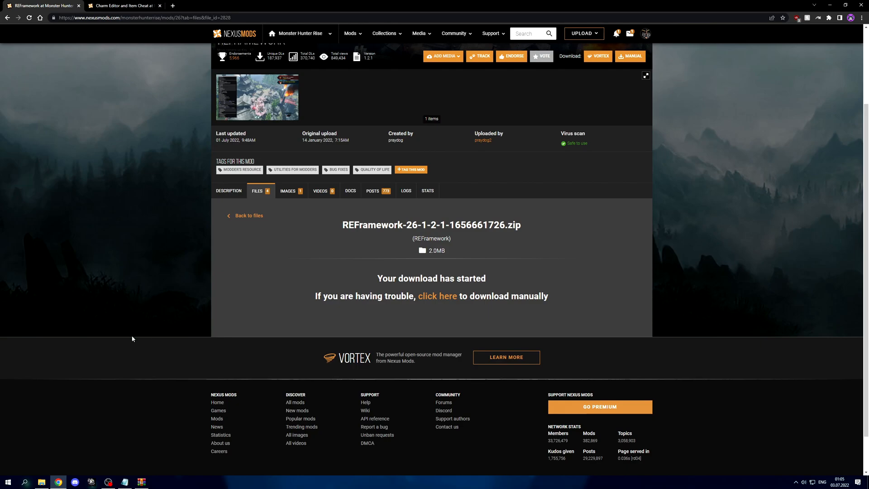
mouse_move(125, 204)
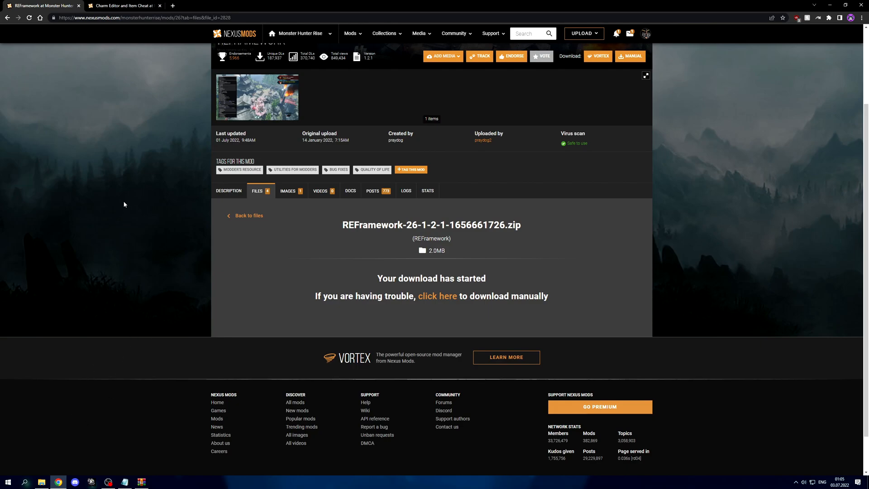
- Manually download the Charm Editor's Level 4 Charm Slots Hotfix (7.9MB) from its Files tab
click(127, 6)
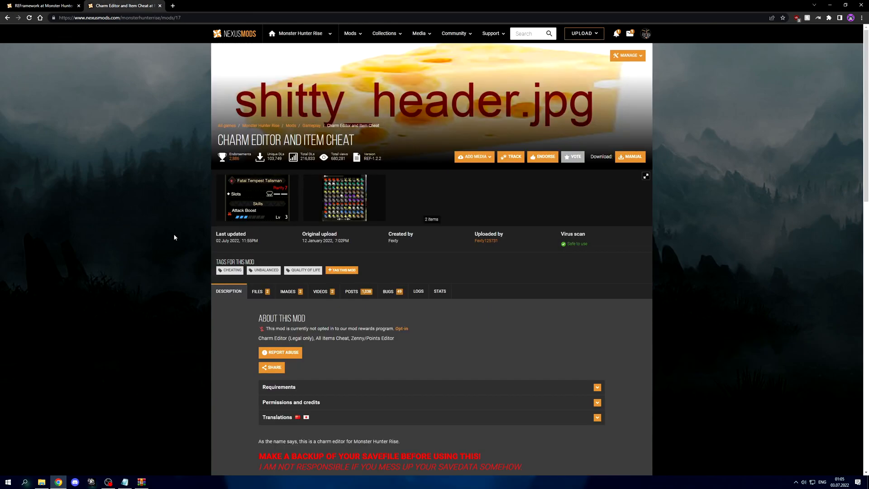
scroll(down, 3)
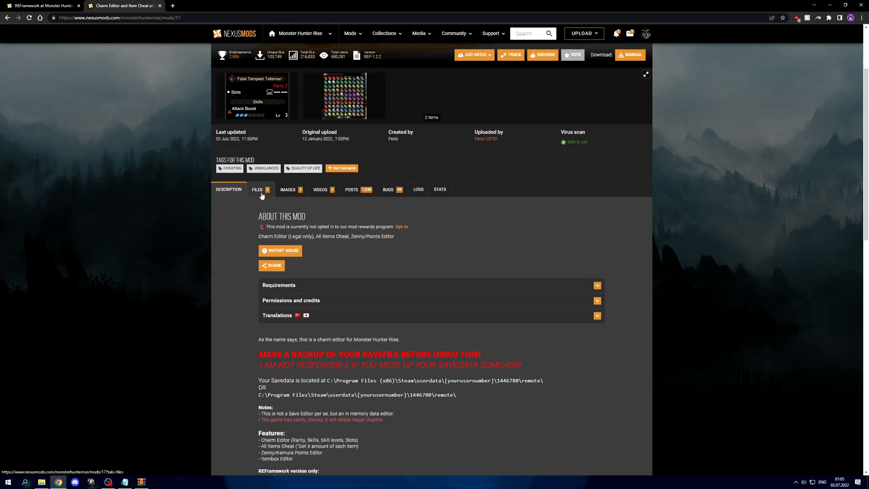
click(258, 189)
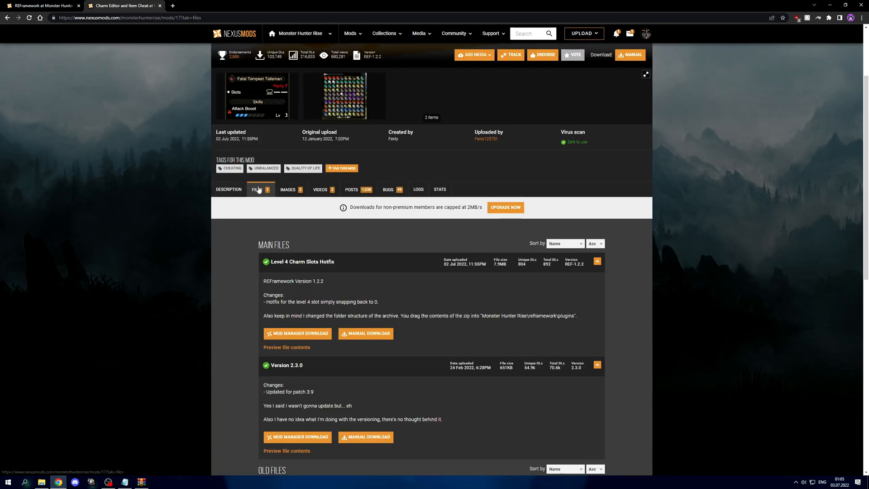
scroll(down, 3)
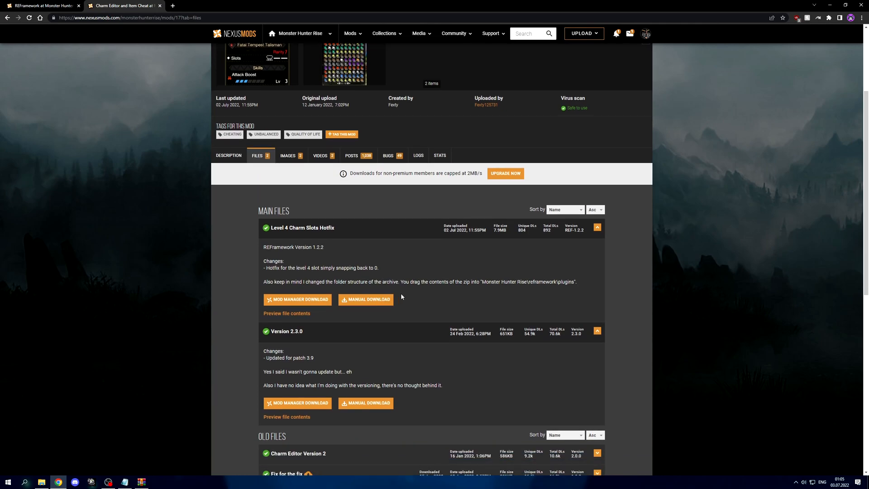
mouse_move(597, 259)
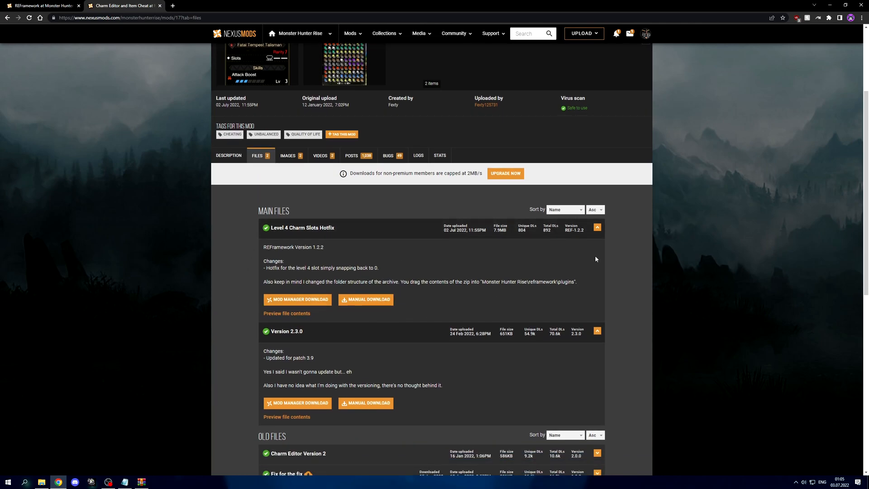
mouse_move(308, 340)
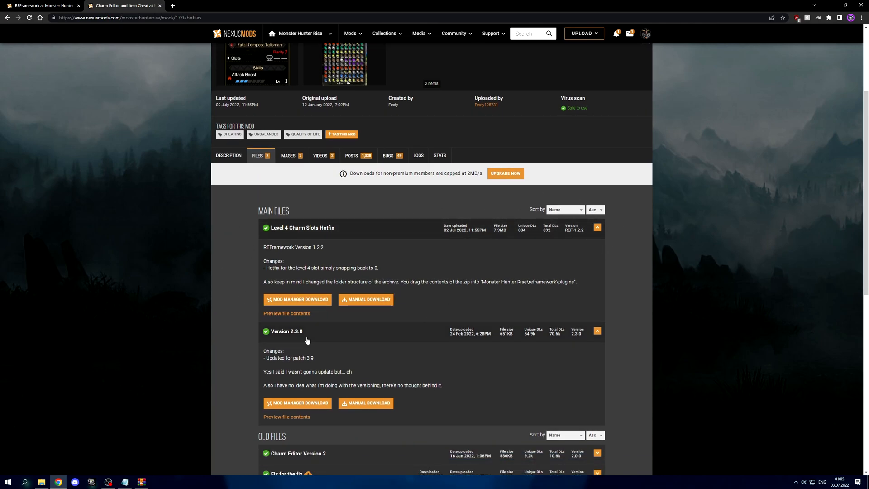
mouse_move(304, 425)
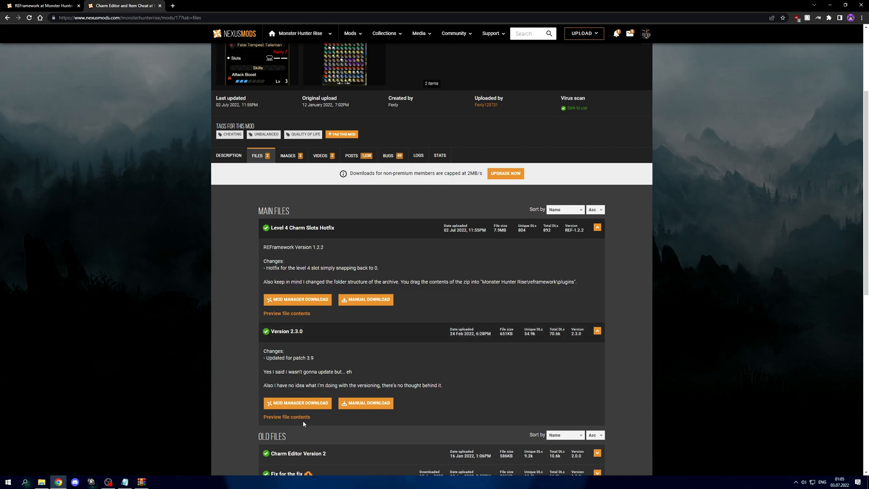
mouse_move(567, 232)
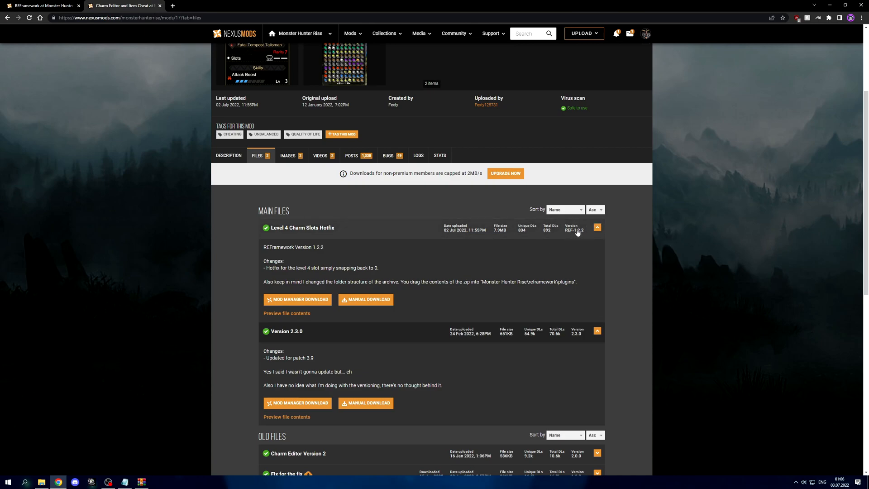
click(365, 299)
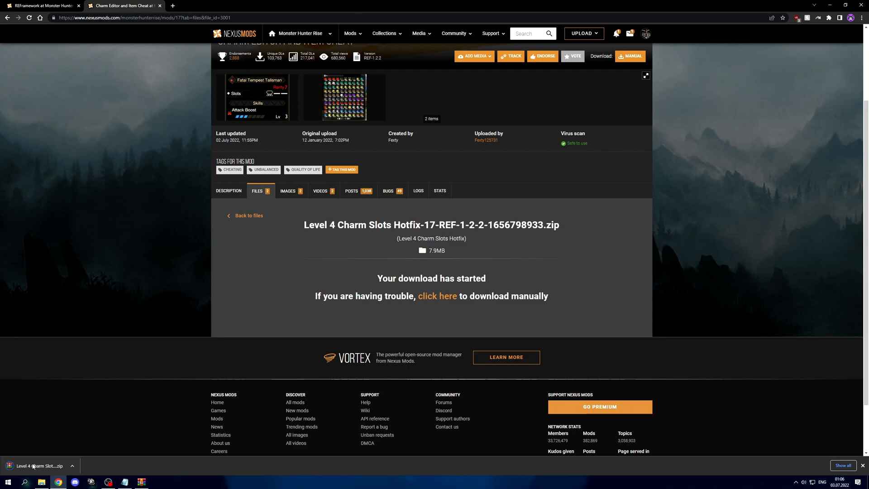
mouse_move(33, 466)
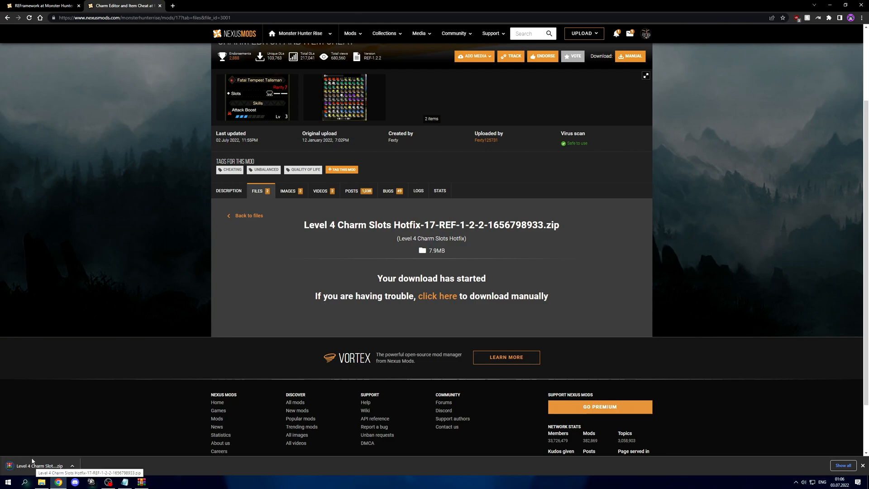
- Open the hotfix zip in WinRAR and select RiseCharmEditorREF.dll and rise_charm_editor
click(36, 466)
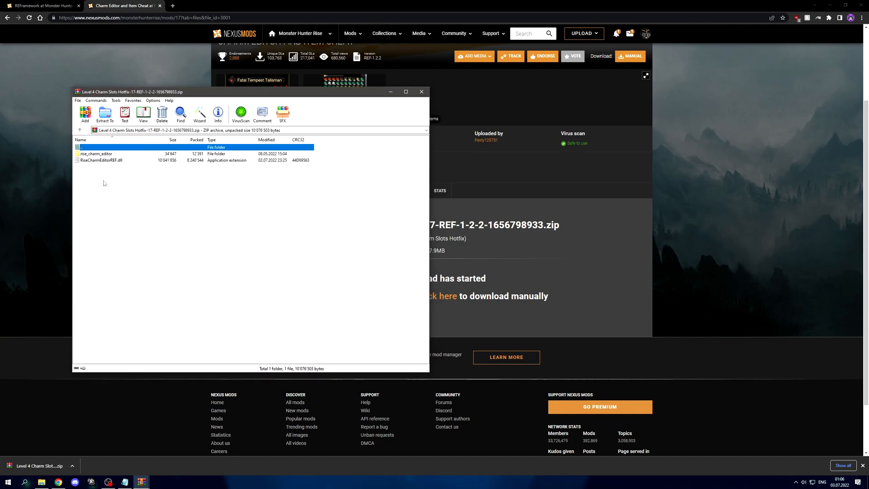
click(100, 161)
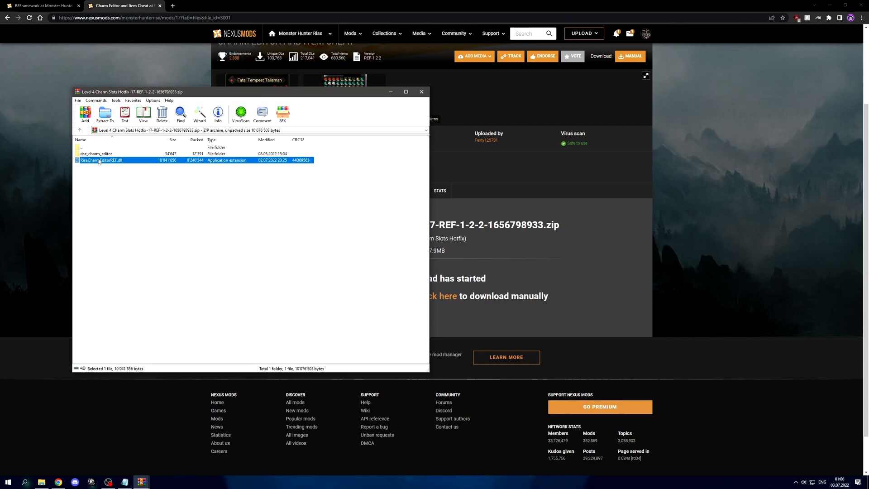
click(95, 153)
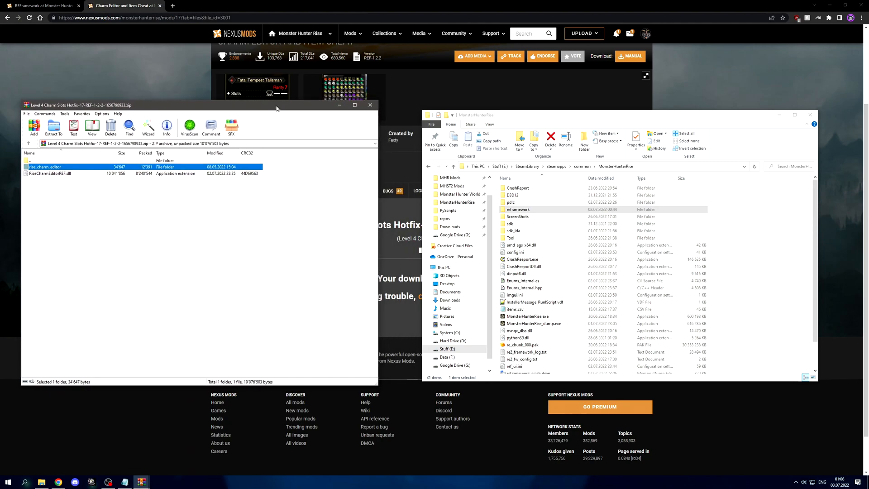
mouse_move(406, 209)
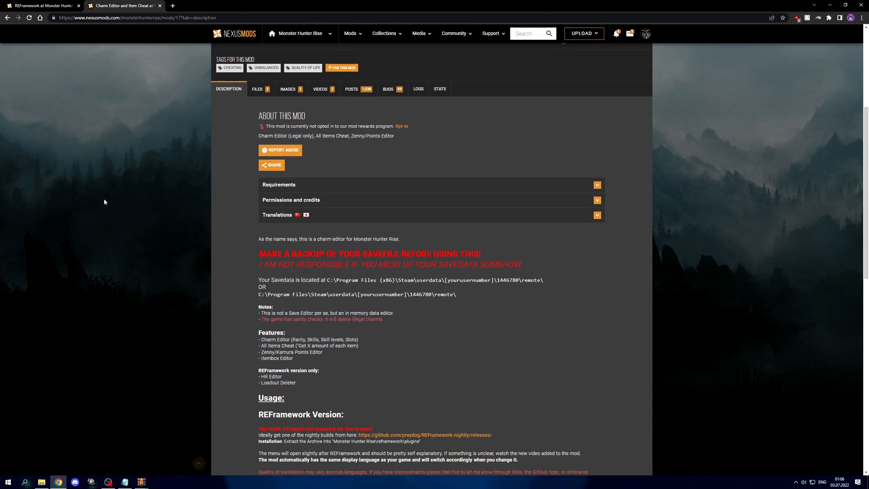
- Scroll to the Usage install note, then restore the archive and game folder windows
scroll(down, 3)
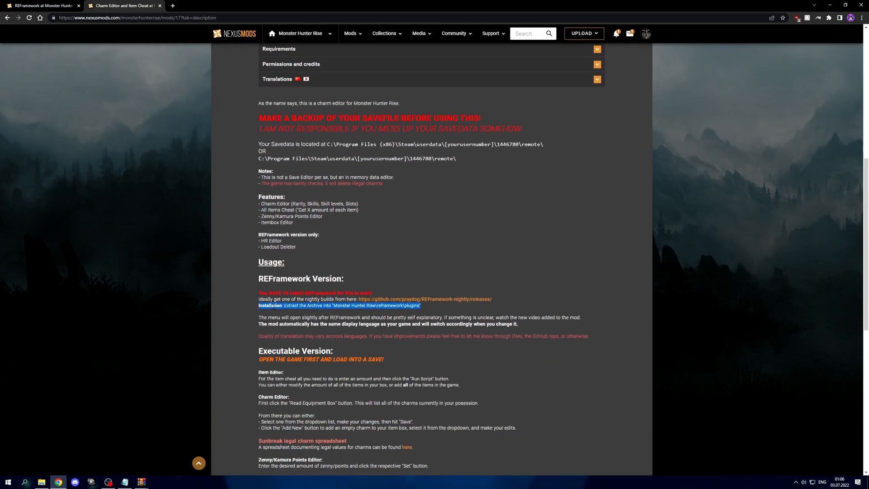
click(41, 482)
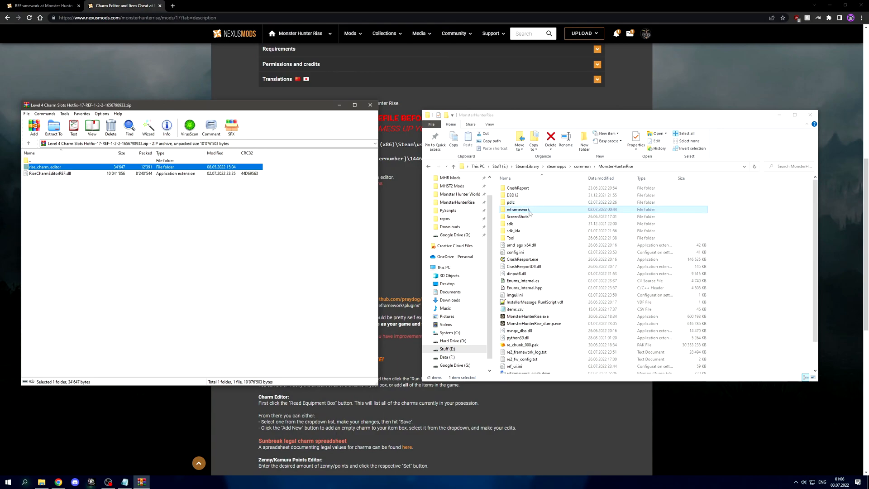
- Extract rise_charm_editor and RiseCharmEditorREF.dll into reframework\plugins and verify the folder contents
double_click(518, 209)
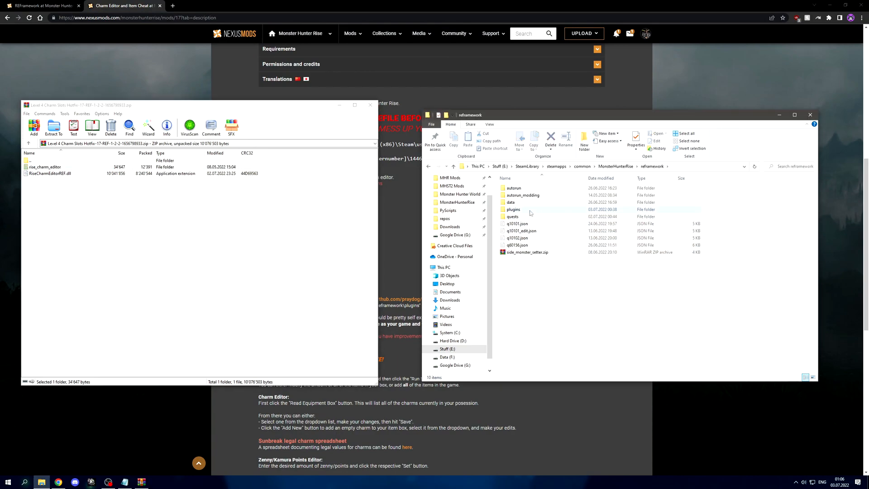
click(510, 202)
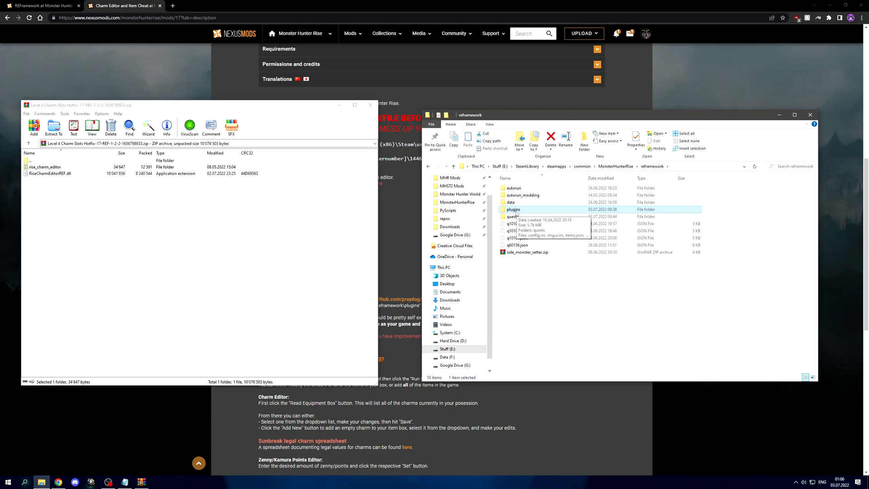
double_click(514, 209)
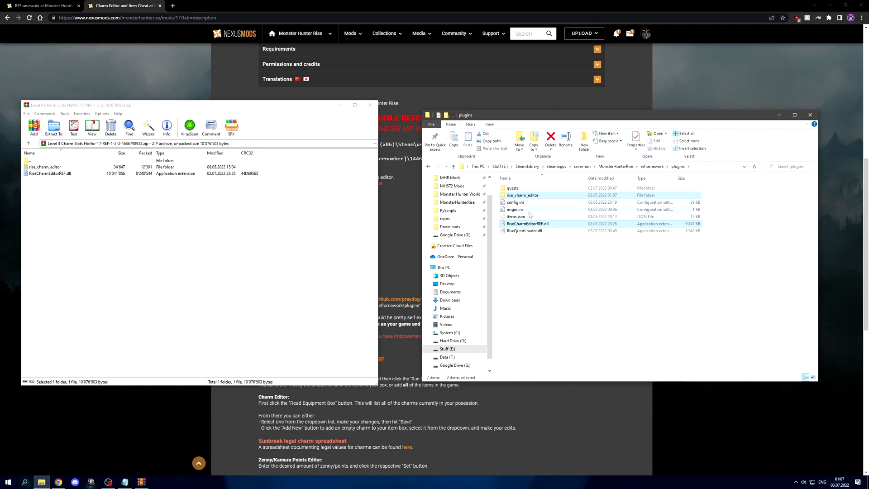
mouse_move(517, 195)
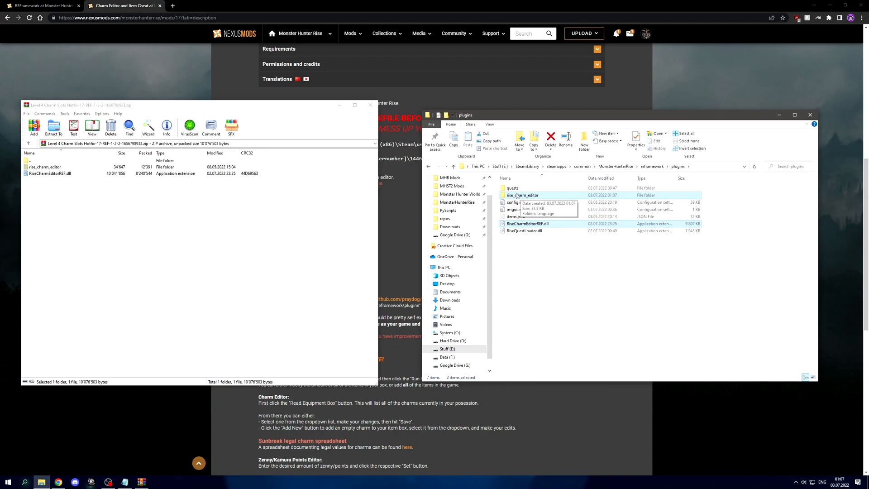
double_click(523, 195)
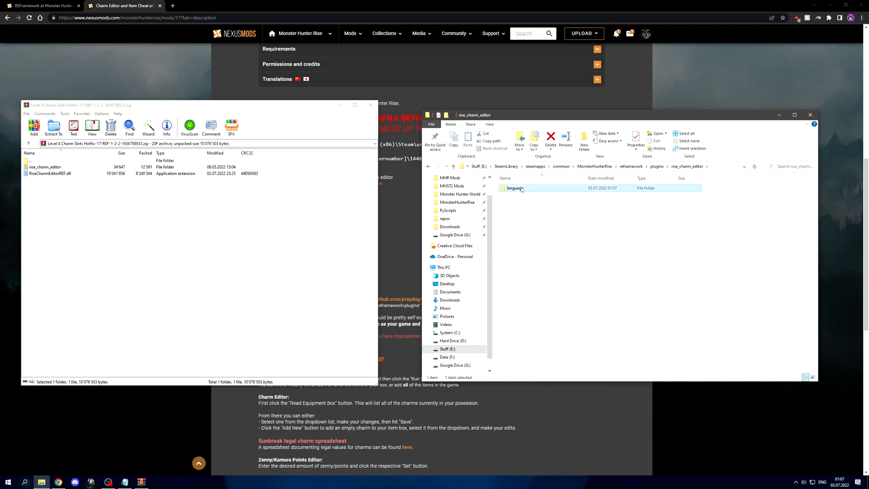
double_click(514, 188)
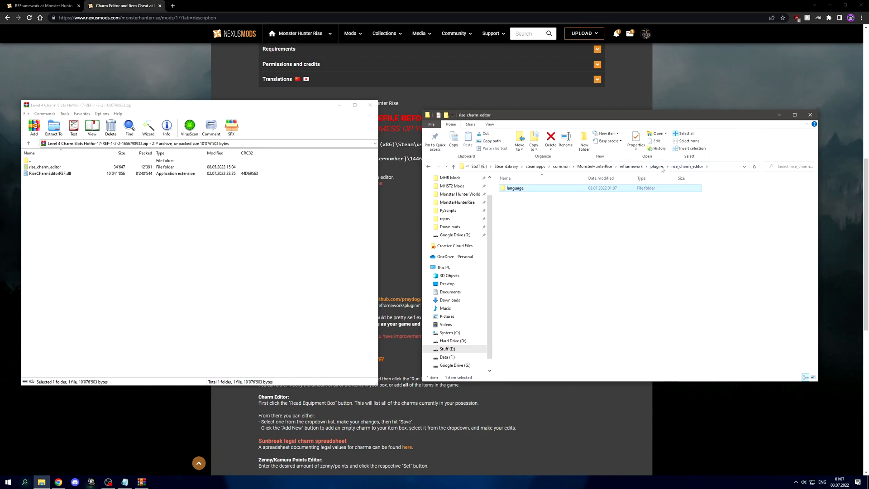
click(656, 166)
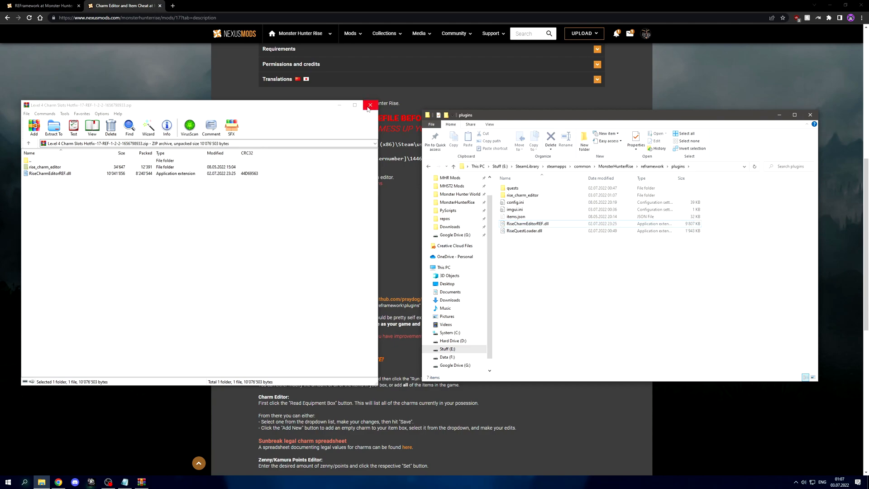
- Close the WinRAR archive window and the plugins File Explorer window
click(370, 105)
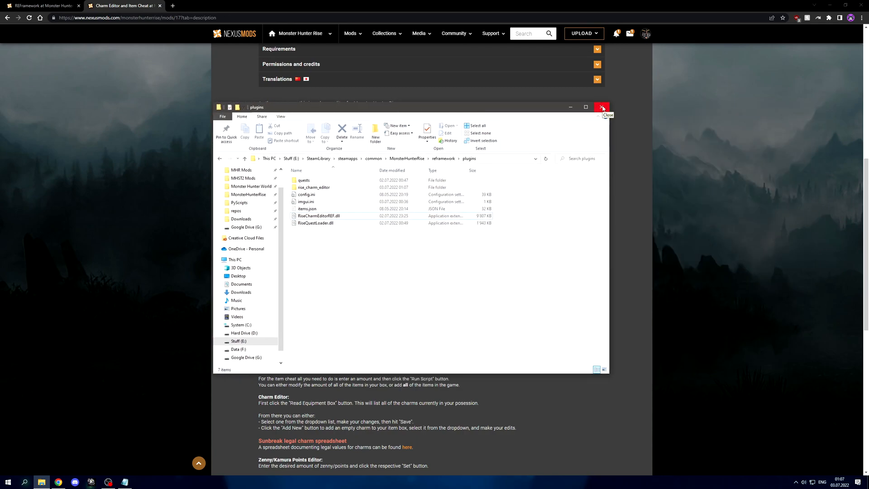
click(602, 107)
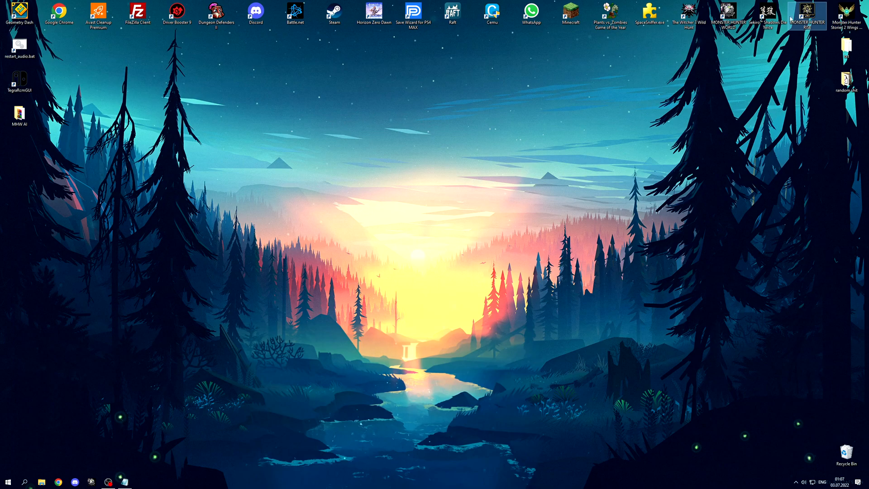
- Launch Monster Hunter Rise from its desktop shortcut so REFramework loads
double_click(806, 9)
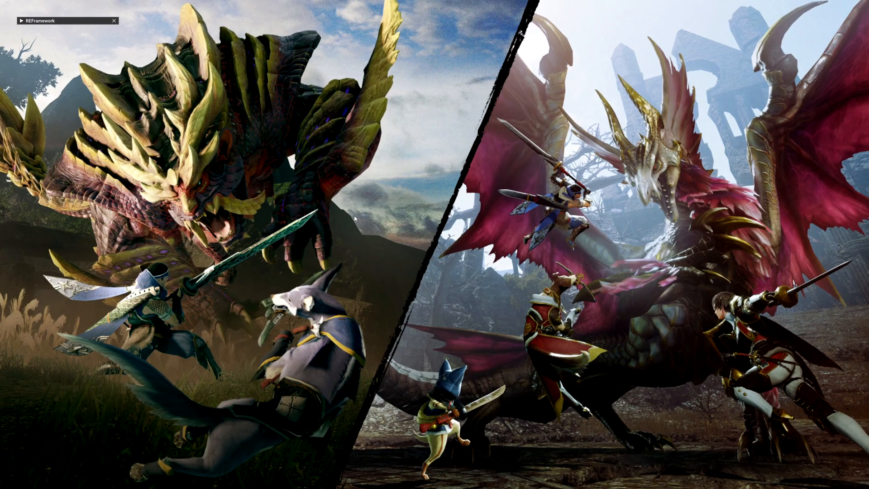
mouse_move(87, 84)
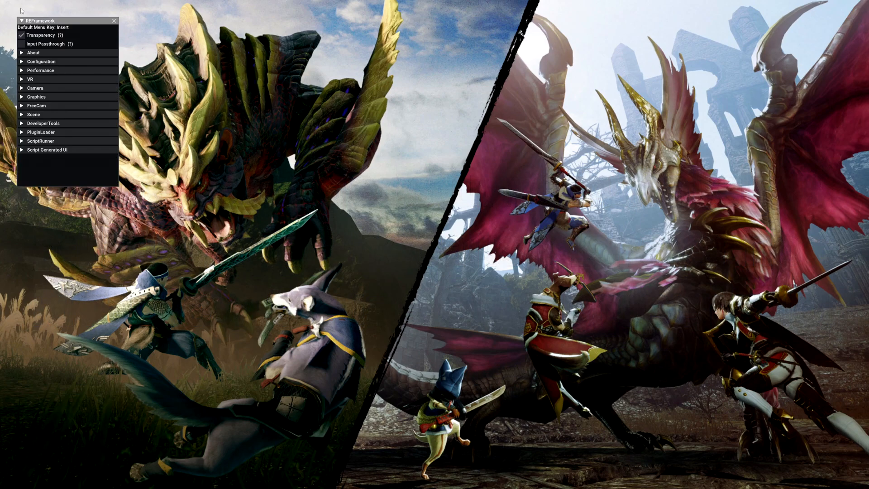
mouse_move(78, 168)
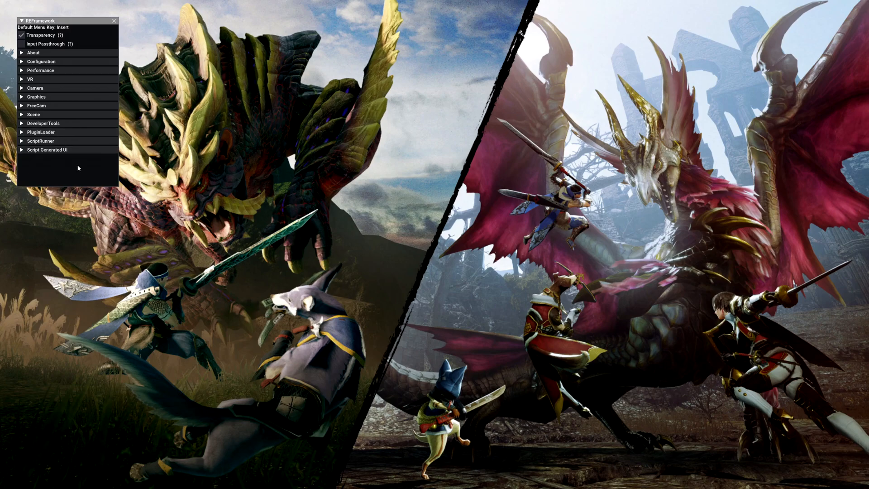
mouse_move(126, 71)
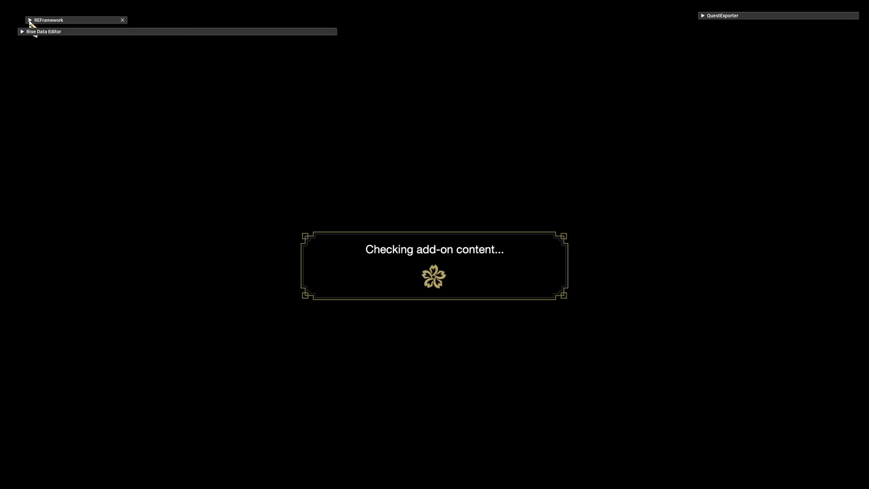
- Expand, reposition and collapse the REFramework overlay menu
click(30, 20)
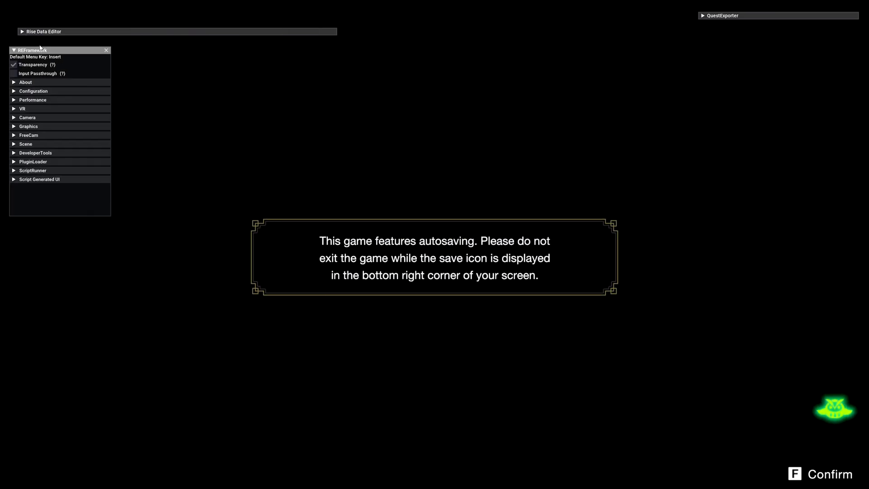
drag(39, 49, 51, 17)
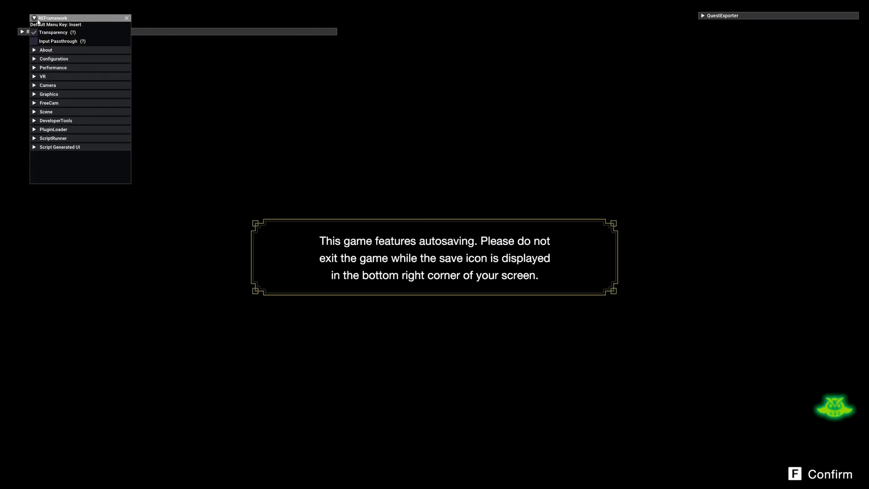
click(32, 17)
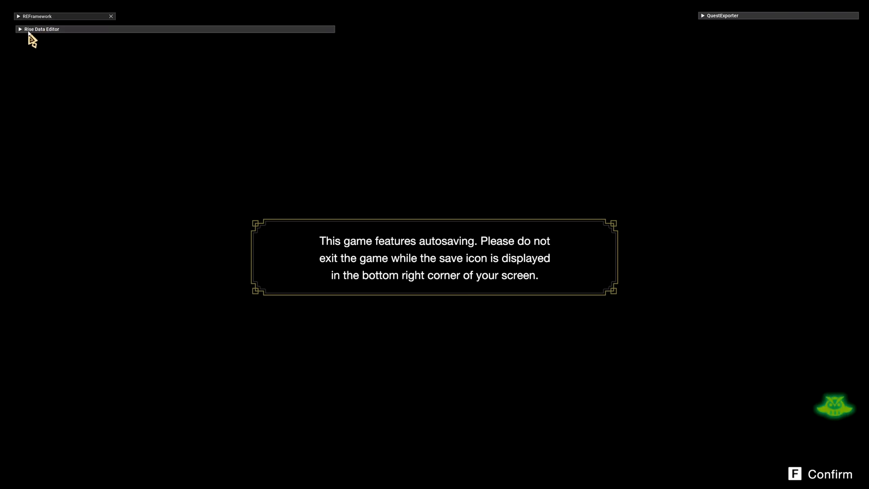
- View the Rise Data Editor's four editors, collapse it, and confirm the autosave notice
click(31, 29)
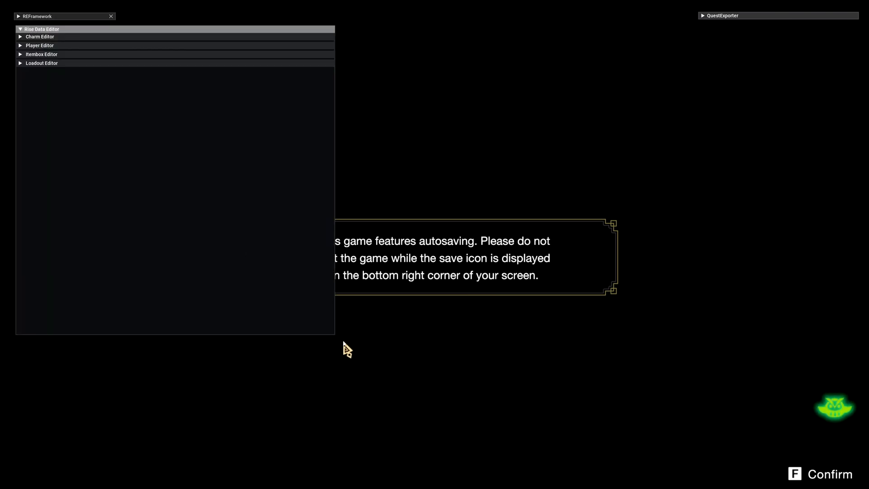
mouse_move(4, 88)
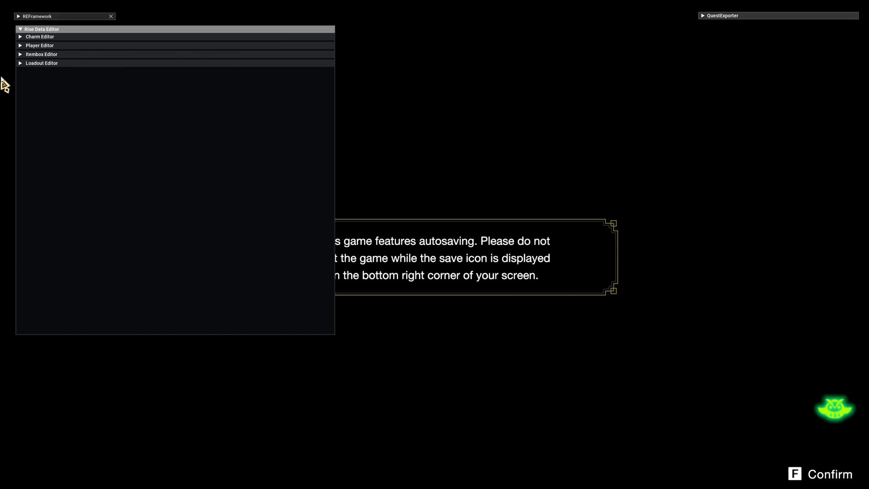
mouse_move(306, 328)
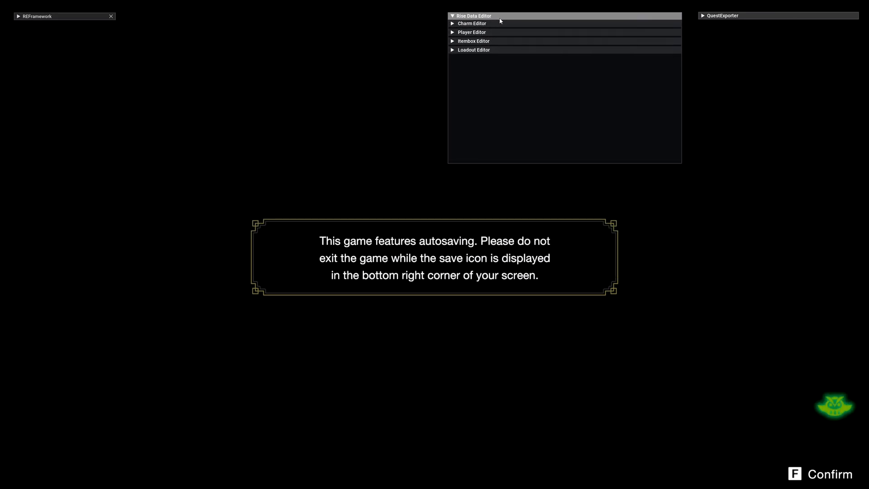
click(452, 16)
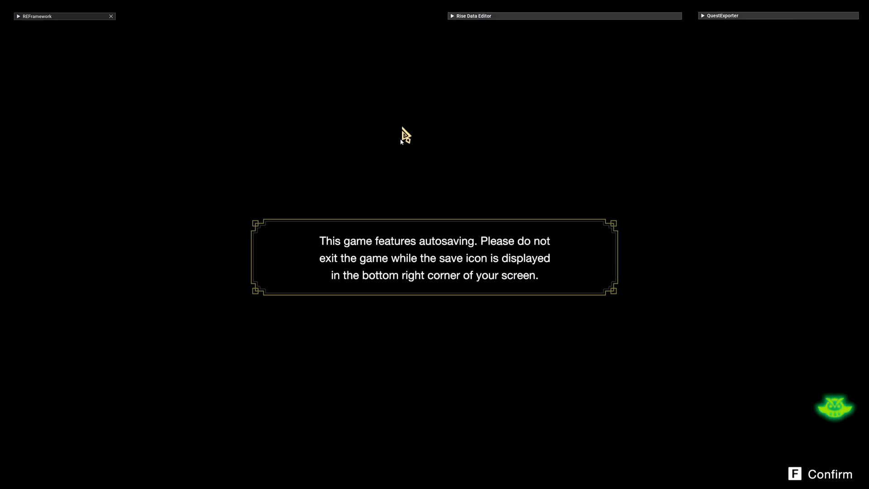
key(f)
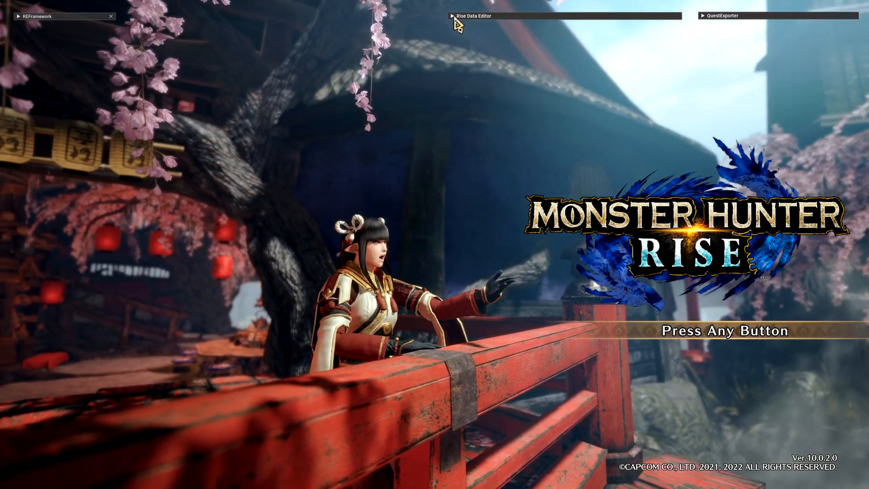
- Switch the game's text language to Traditional Chinese under Options > Language, then back to English
click(470, 16)
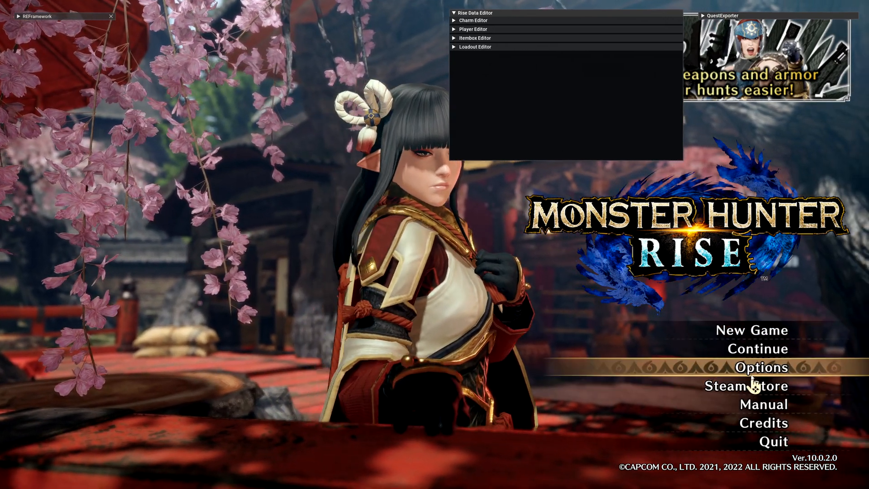
click(754, 367)
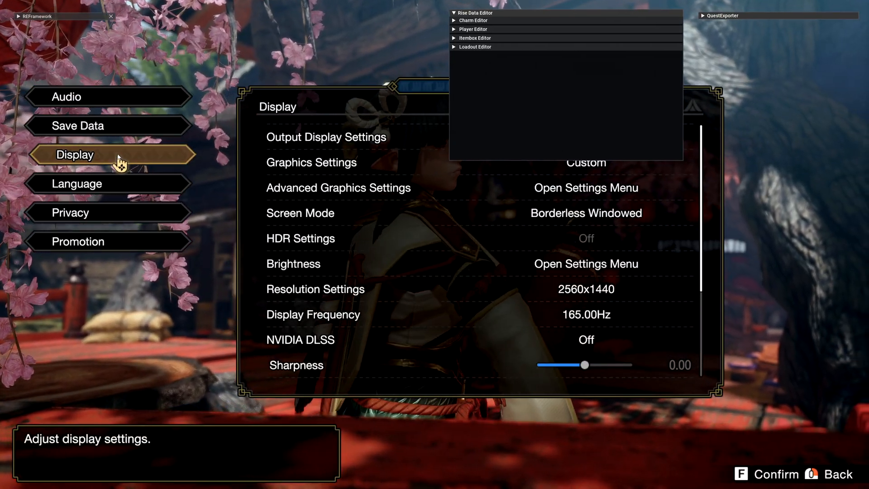
click(77, 183)
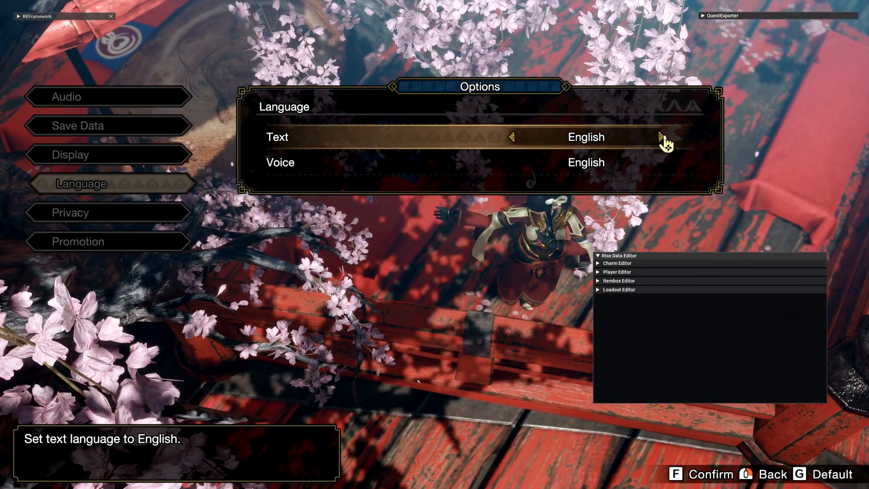
click(661, 137)
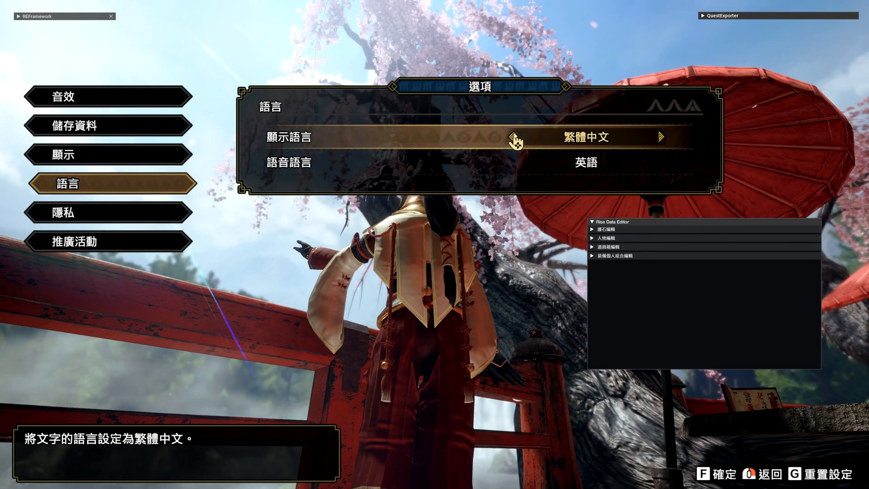
click(662, 136)
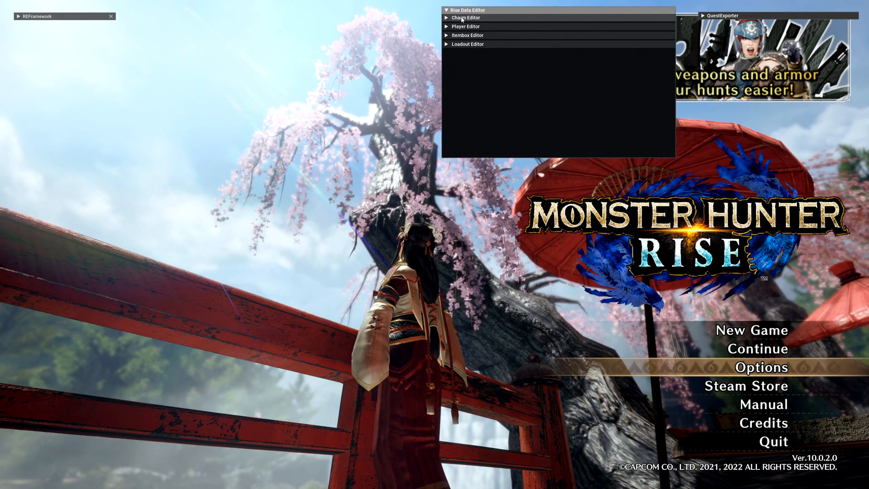
- Check the Charm Editor and Itembox Editor, collapse Rise Data Editor, and Continue to Character Select
click(462, 18)
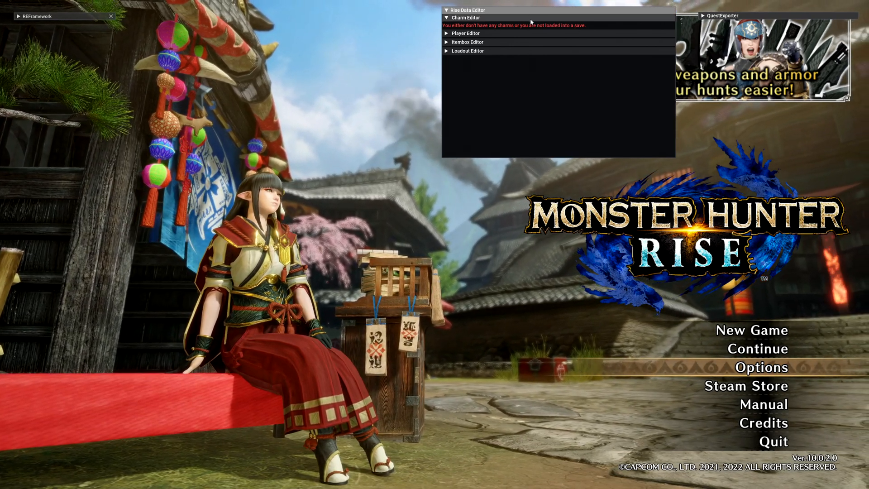
click(464, 33)
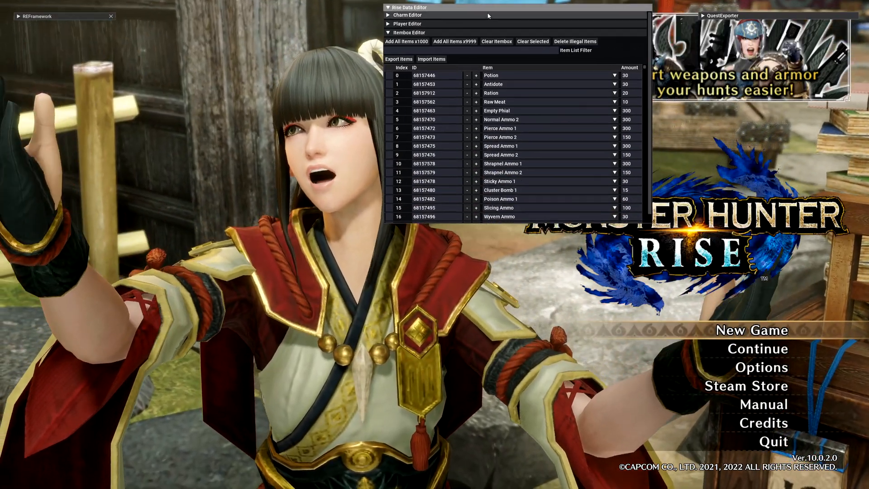
click(409, 32)
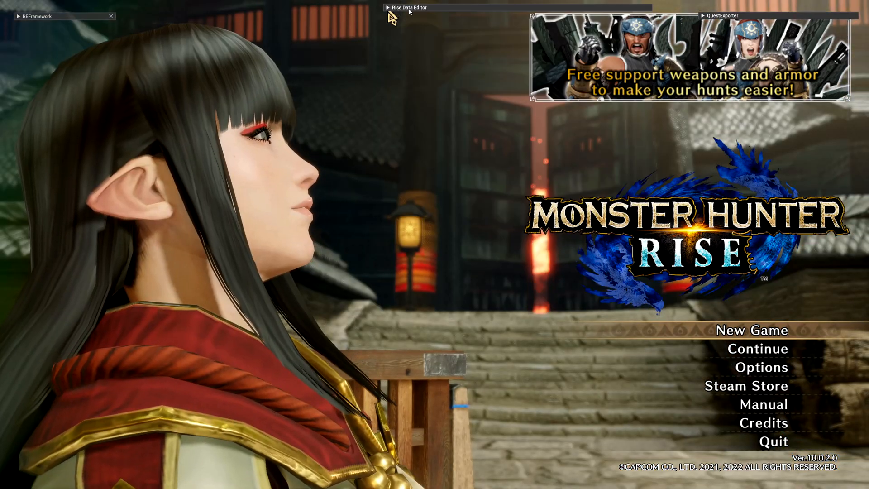
click(757, 349)
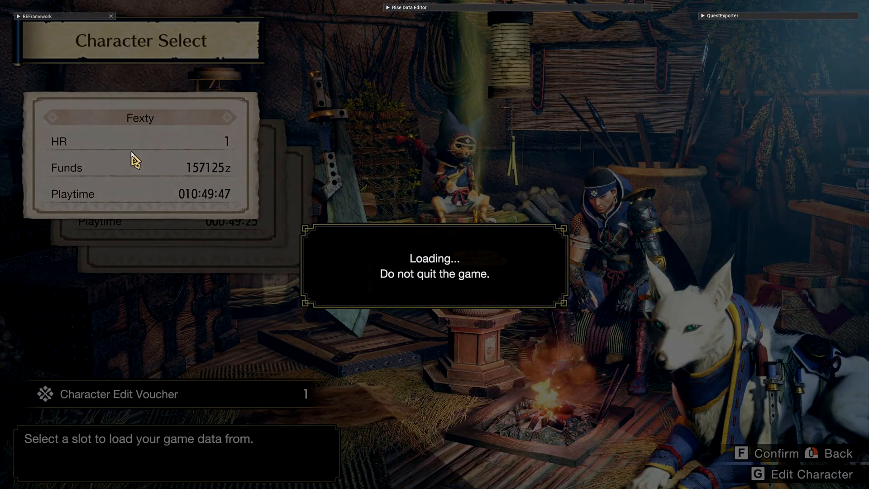